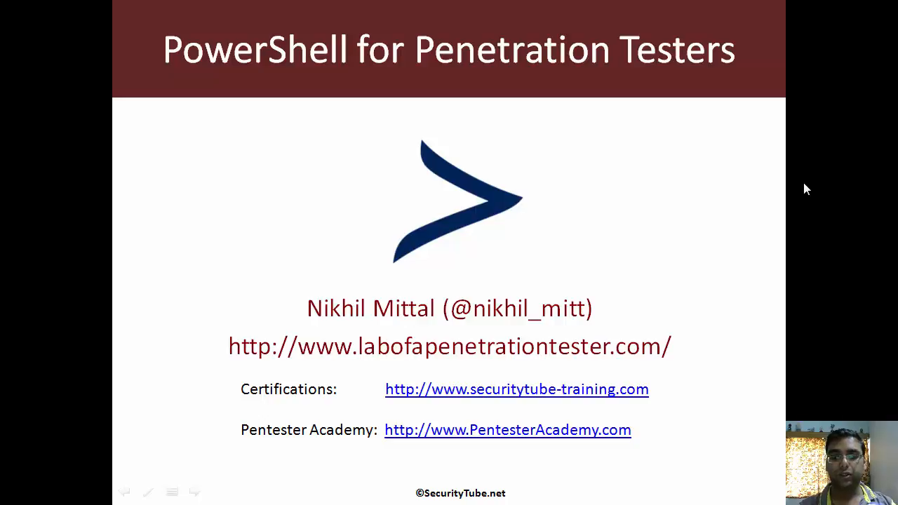
mouse_move(722, 241)
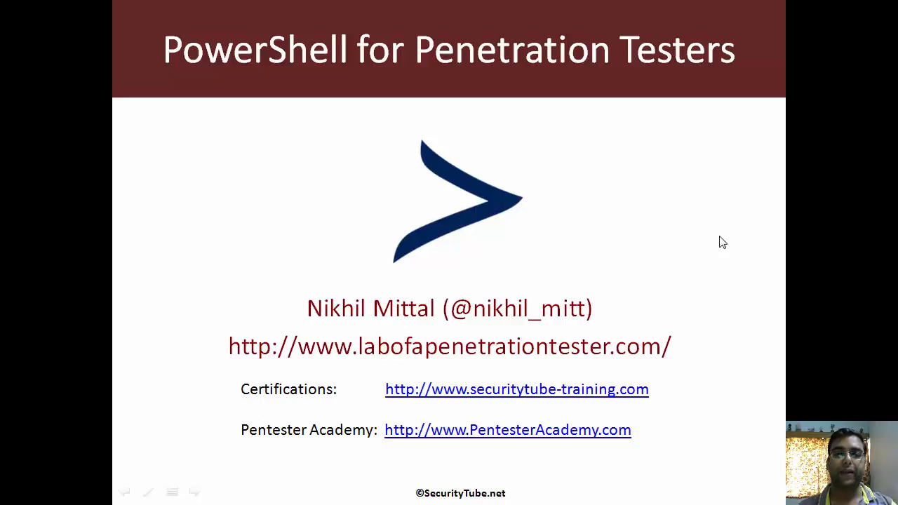
mouse_move(684, 244)
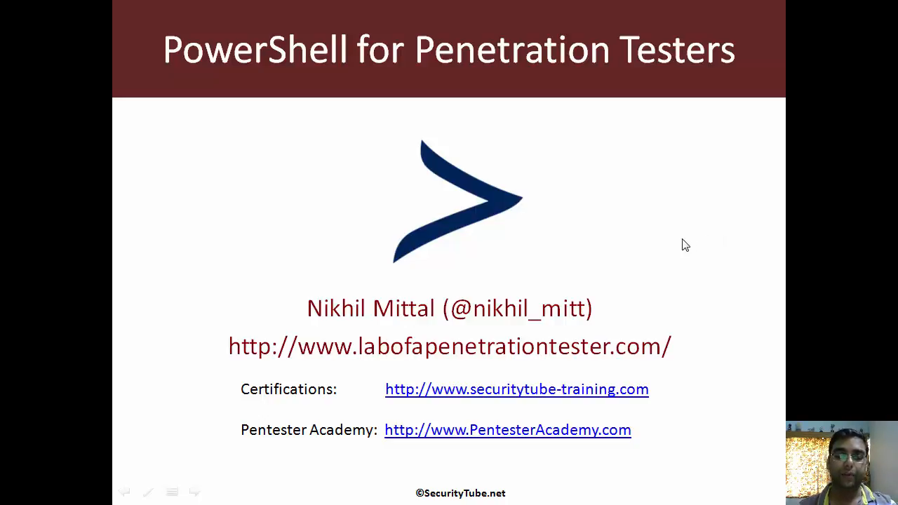
mouse_move(692, 248)
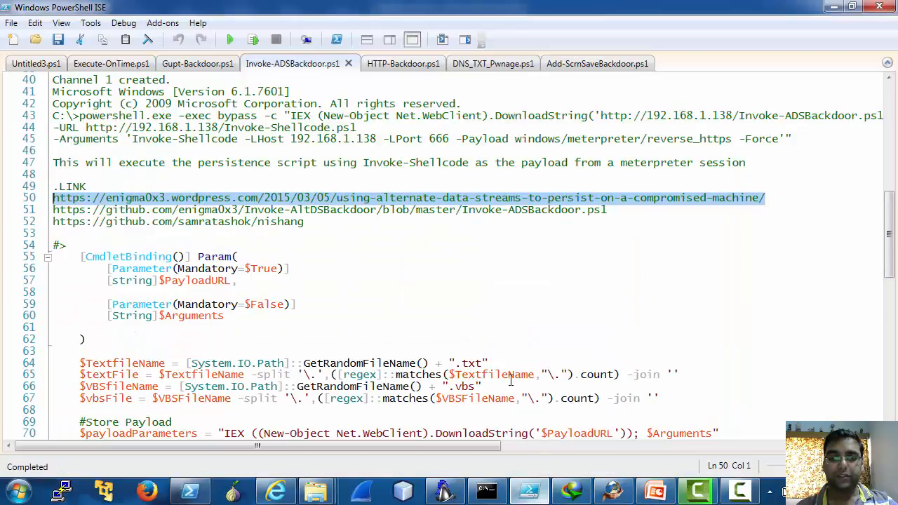
left_click(395, 226)
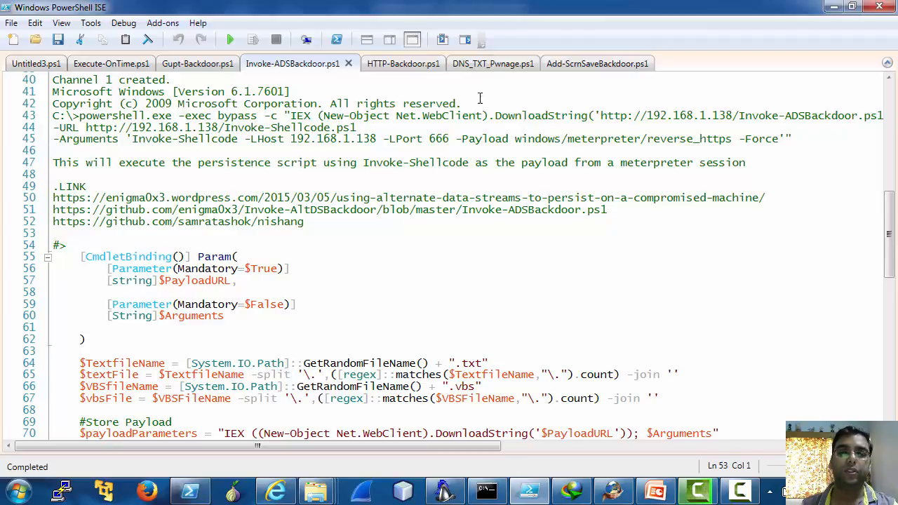
mouse_move(494, 63)
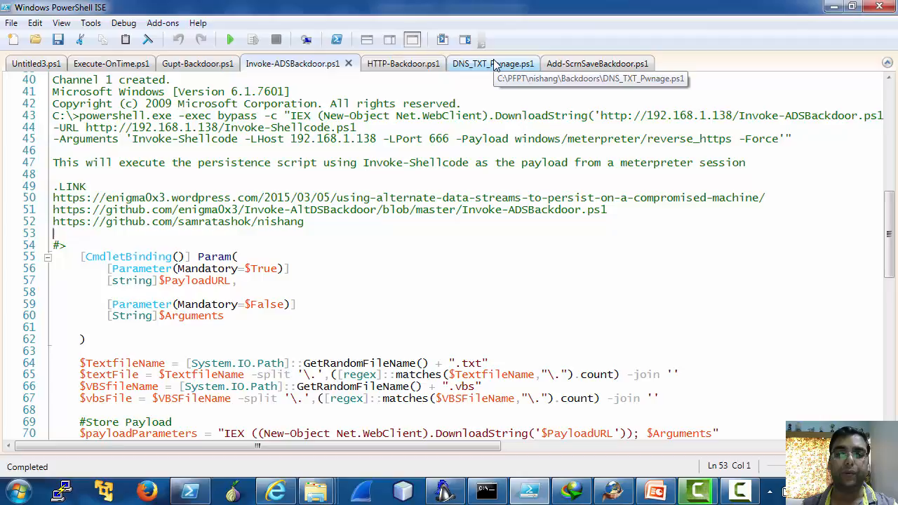
- Switch to DNS_TXT_Pwnage.ps1 and scroll through its parameter and split lines, clearing the selection
left_click(477, 63)
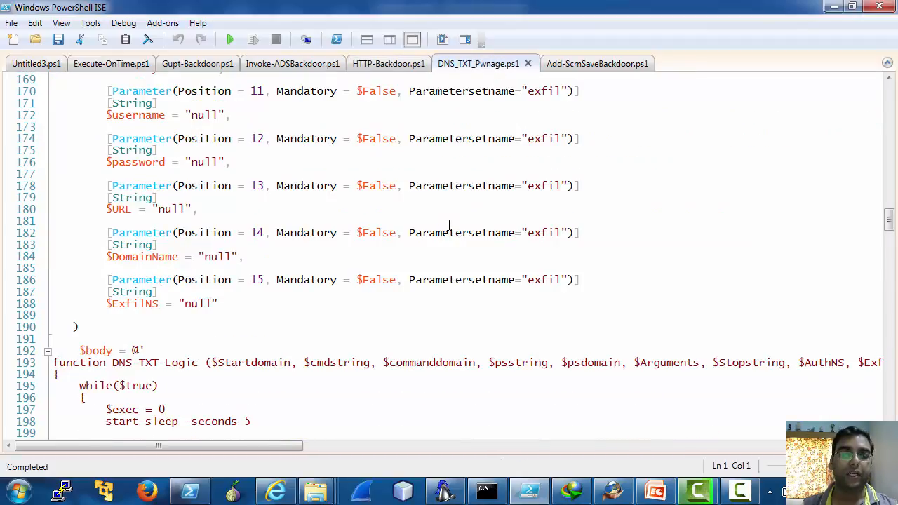
scroll("down", 3)
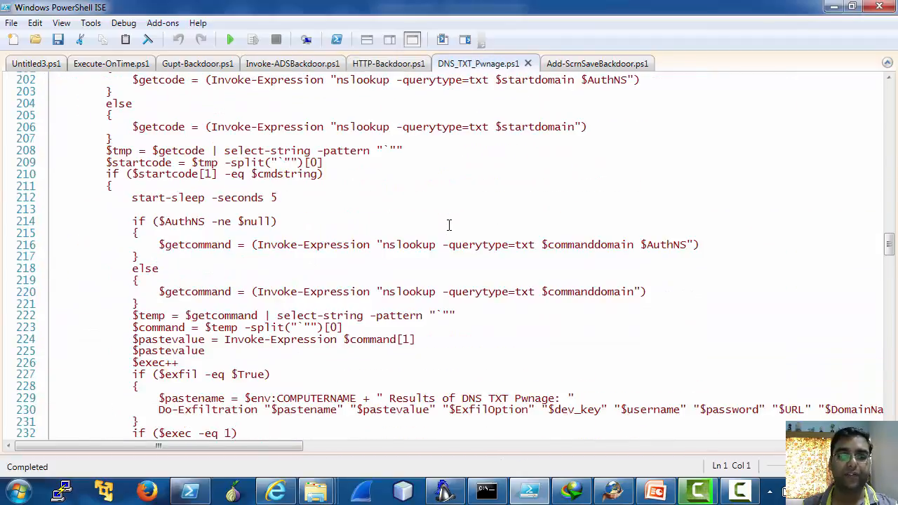
scroll("up", 3)
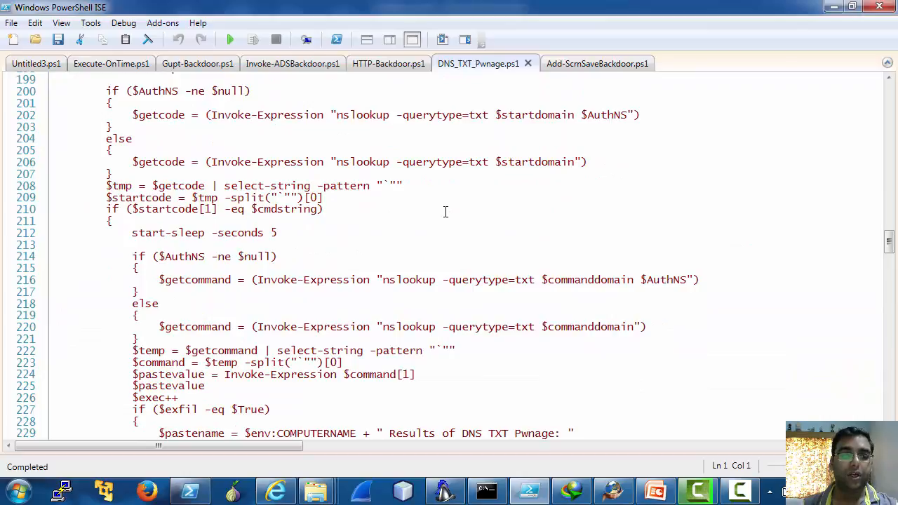
scroll("up", 3)
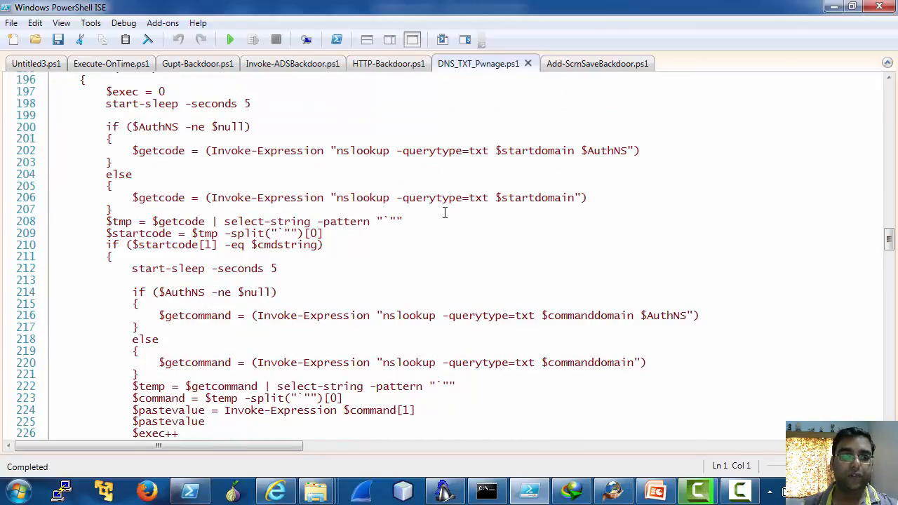
mouse_move(432, 222)
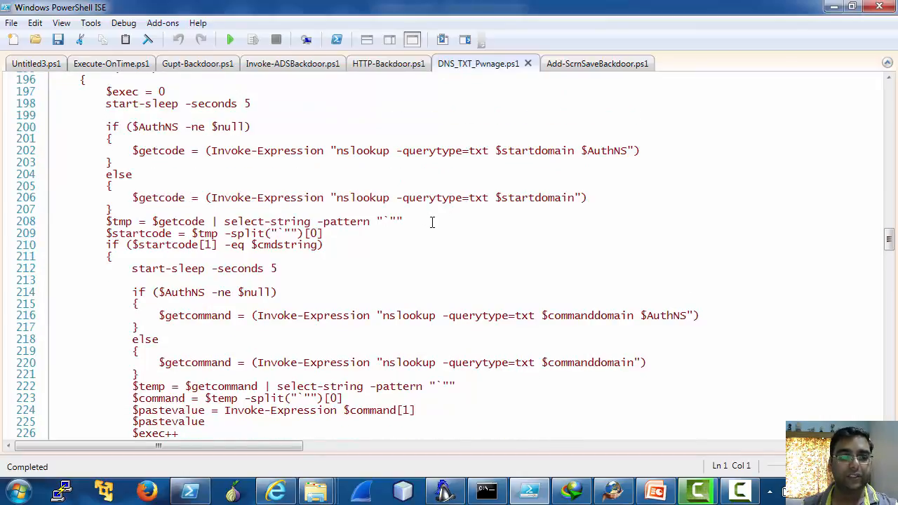
scroll("down", 3)
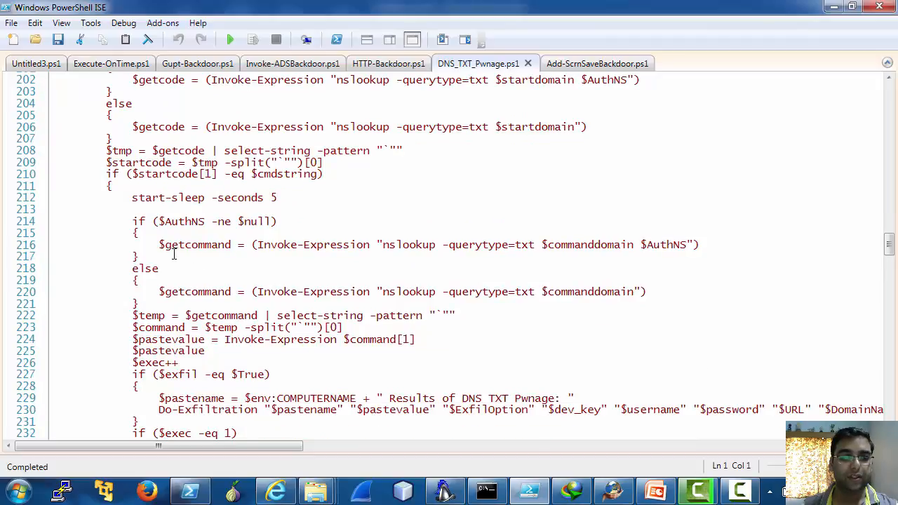
scroll("down", 3)
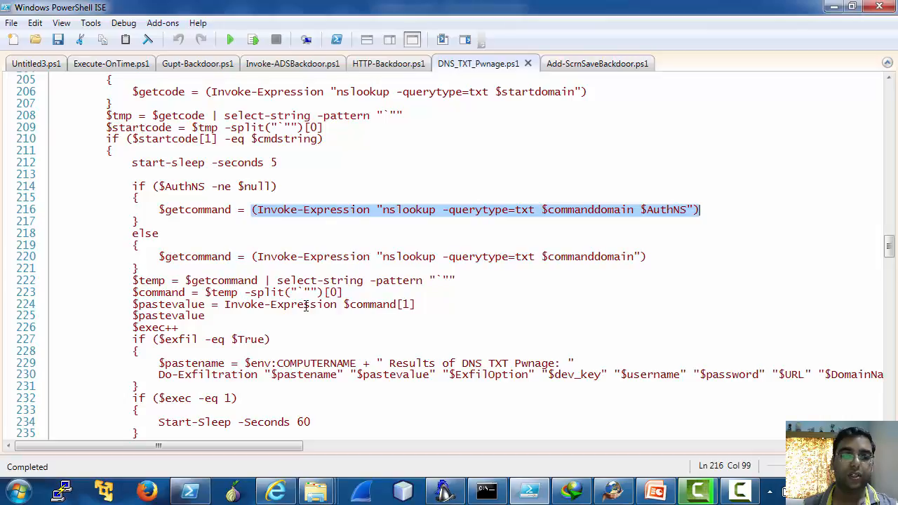
scroll("down", 3)
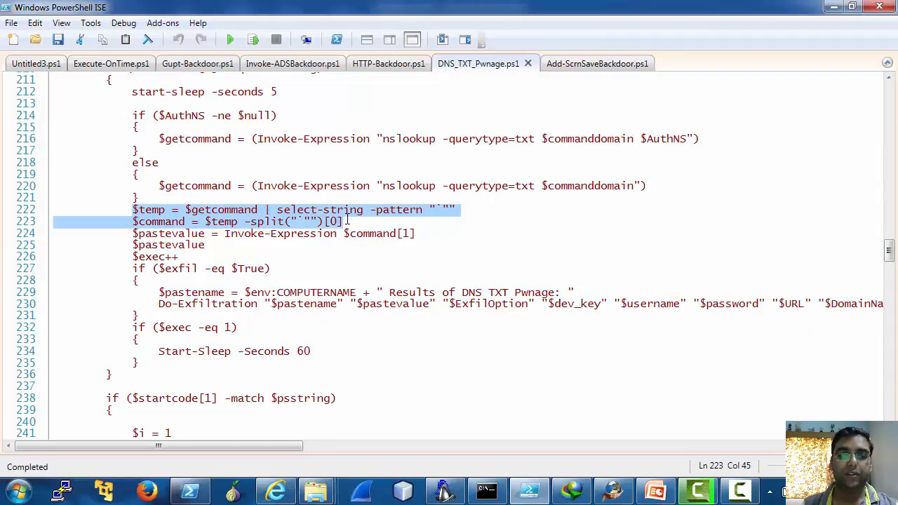
left_click(218, 221)
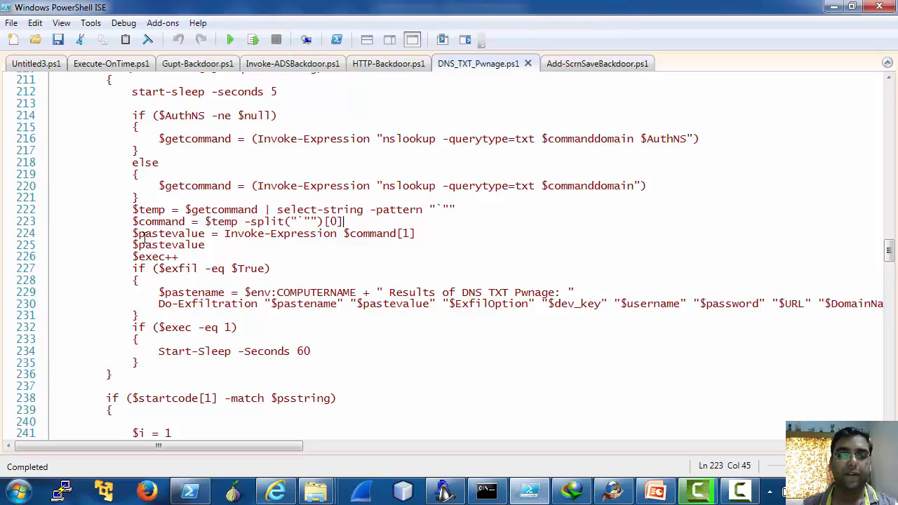
- Scroll lines 196–272 to bring the nslookup TXT-record retrieval loop and decoding logic into view
scroll("down", 3)
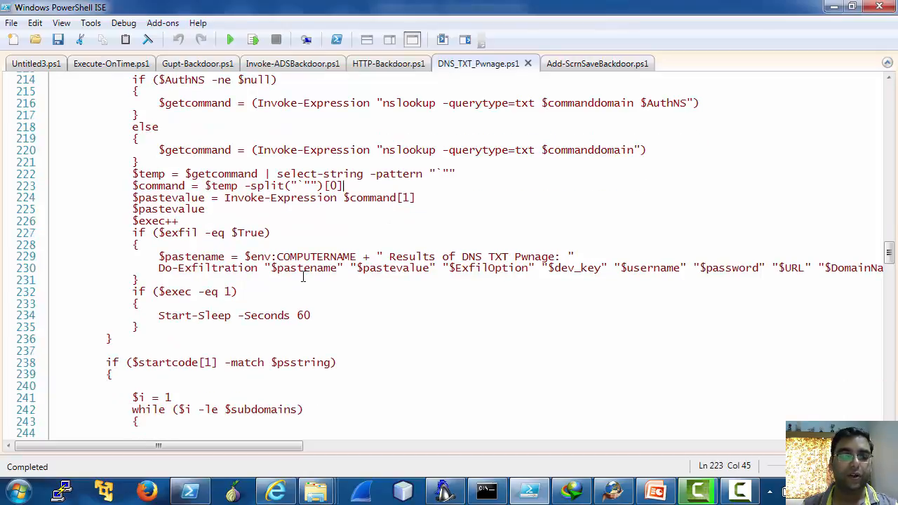
scroll("down", 3)
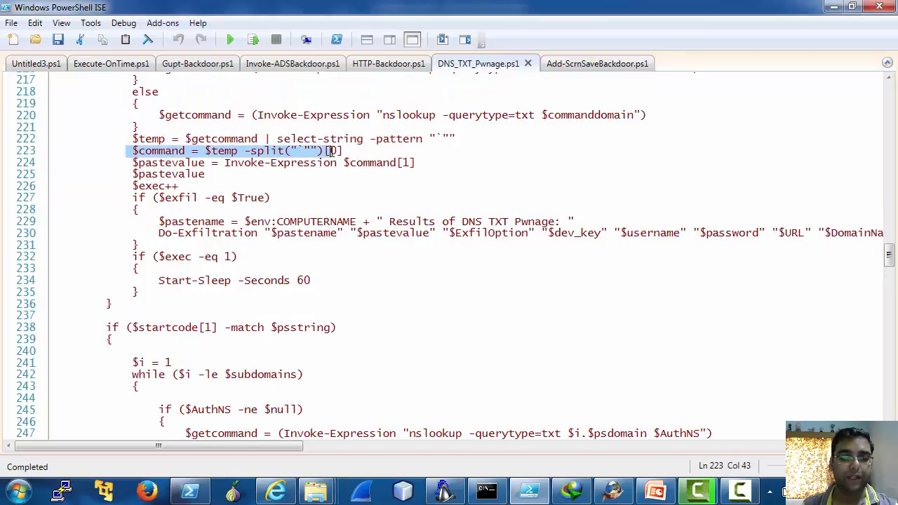
scroll("down", 3)
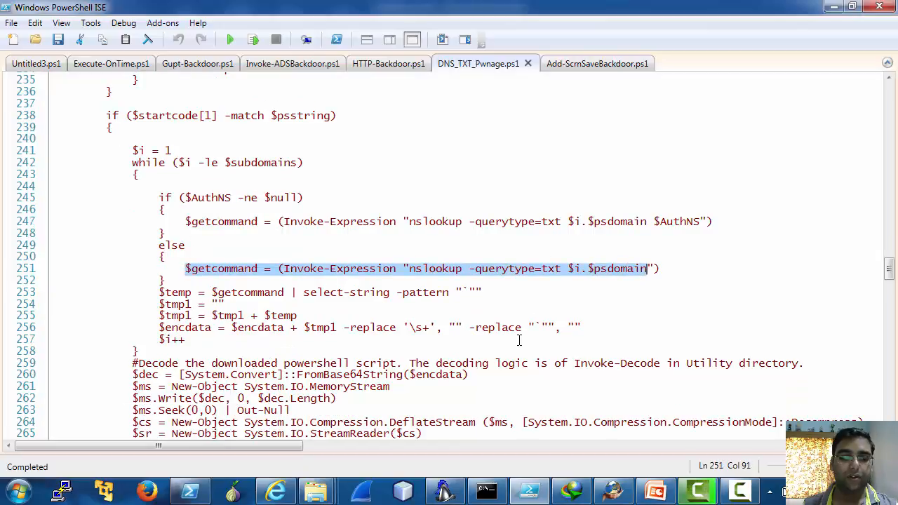
scroll("down", 3)
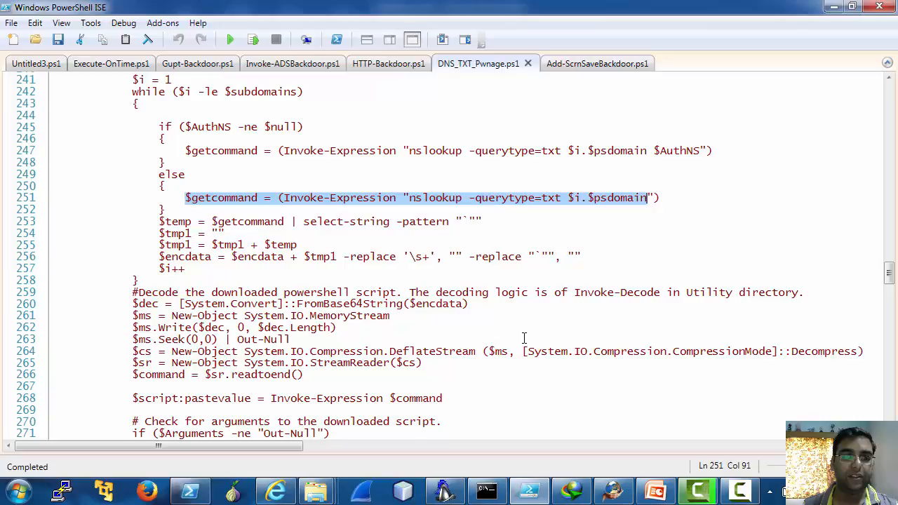
scroll("down", 3)
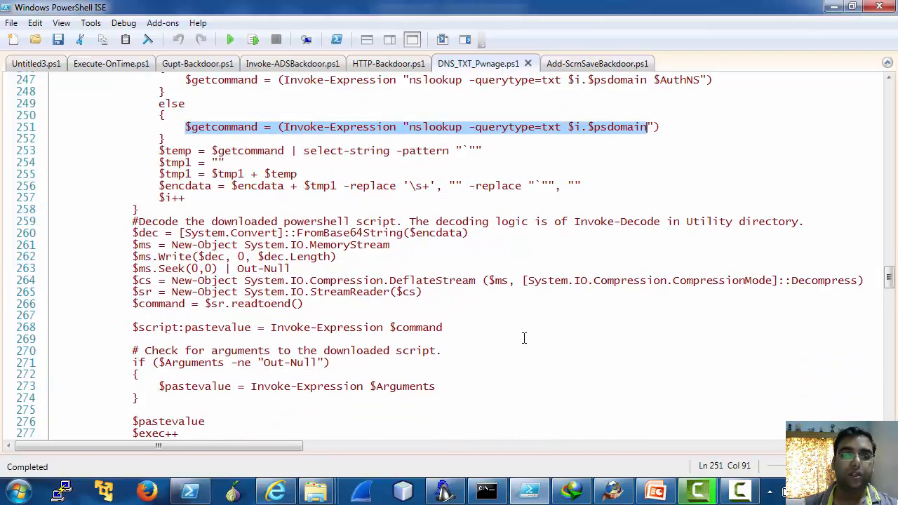
scroll("up", 3)
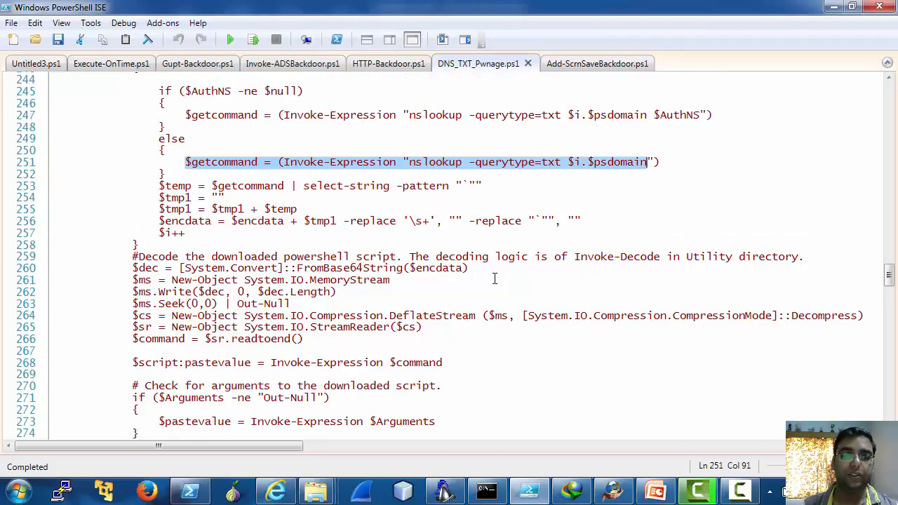
scroll("up", 3)
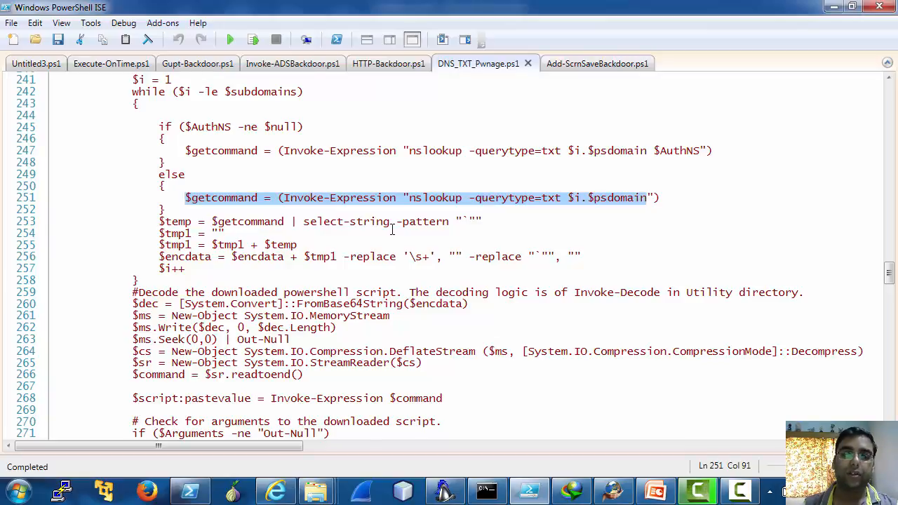
scroll("up", 3)
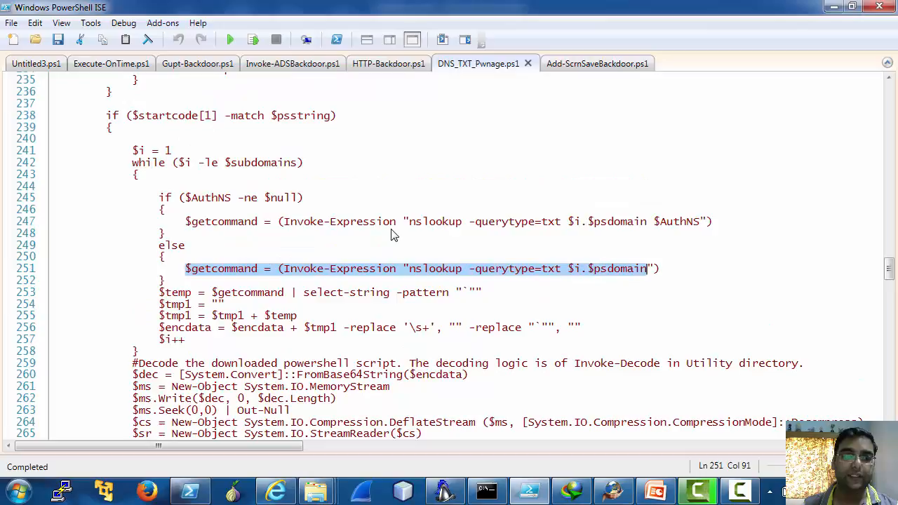
mouse_move(379, 242)
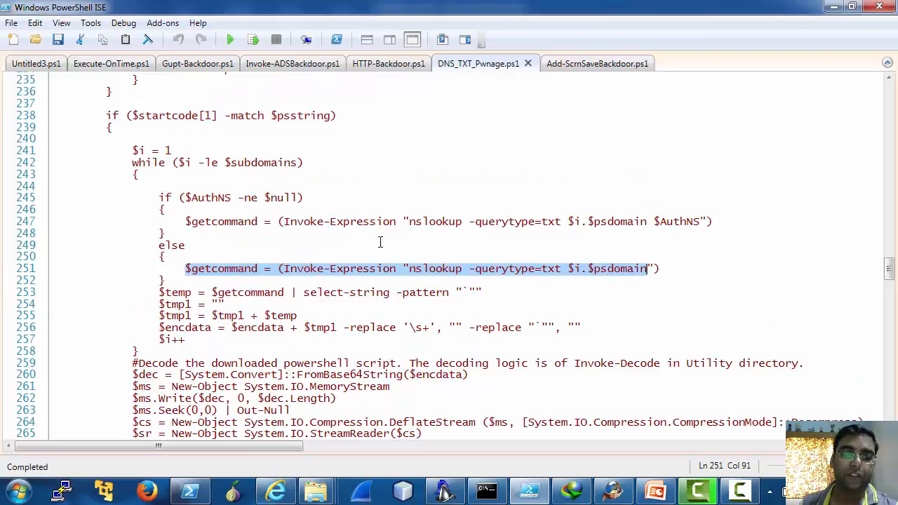
scroll("up", 3)
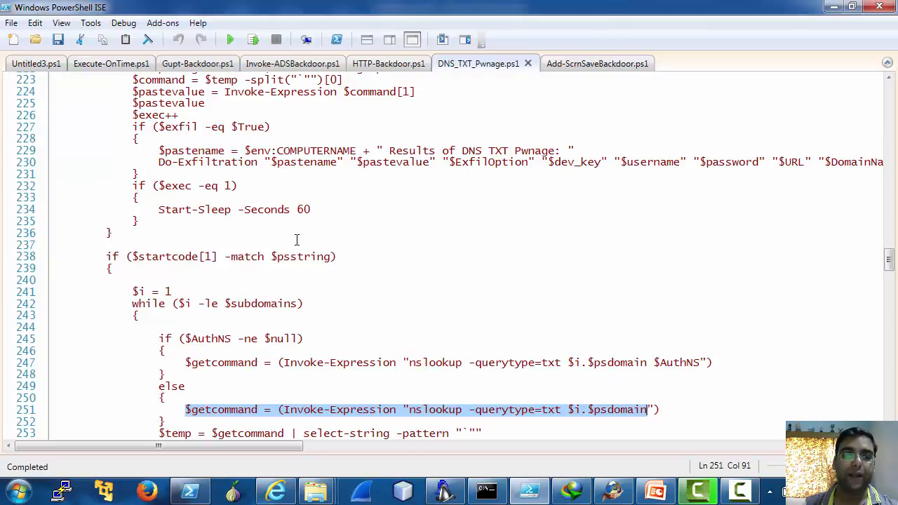
scroll("up", 3)
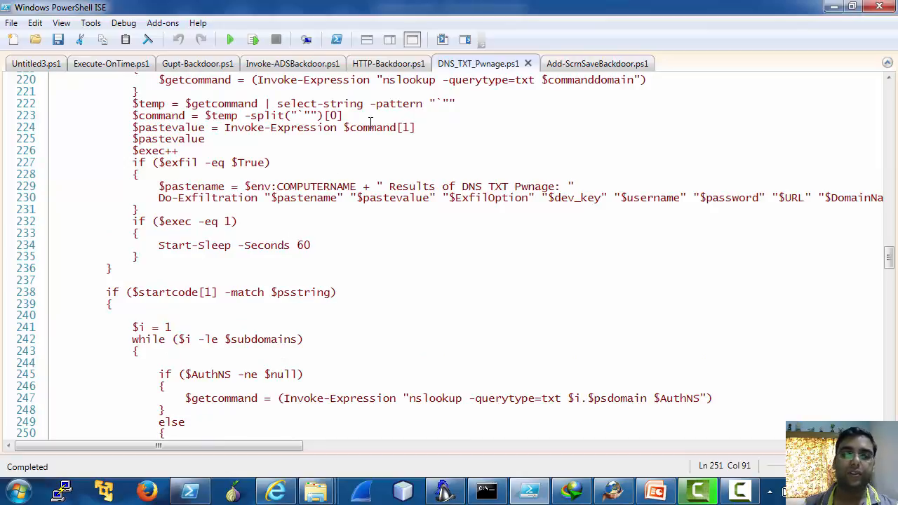
left_click(388, 63)
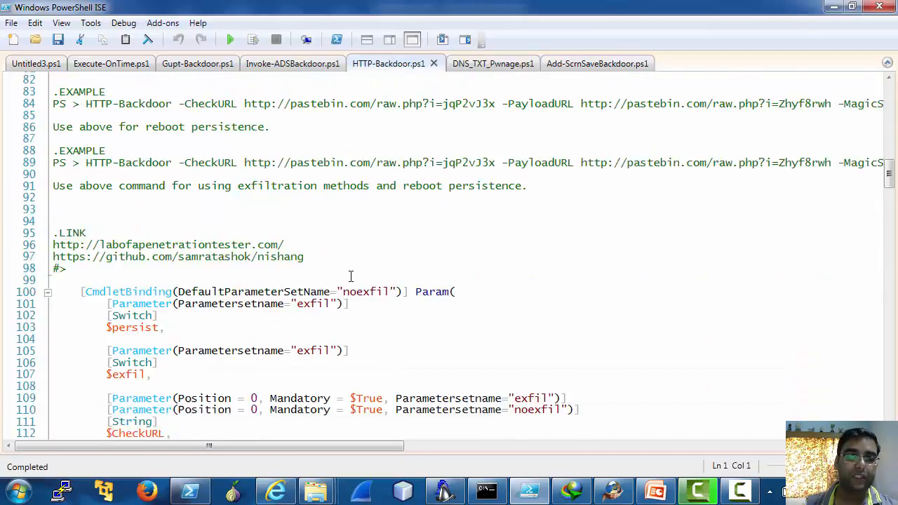
scroll("down", 3)
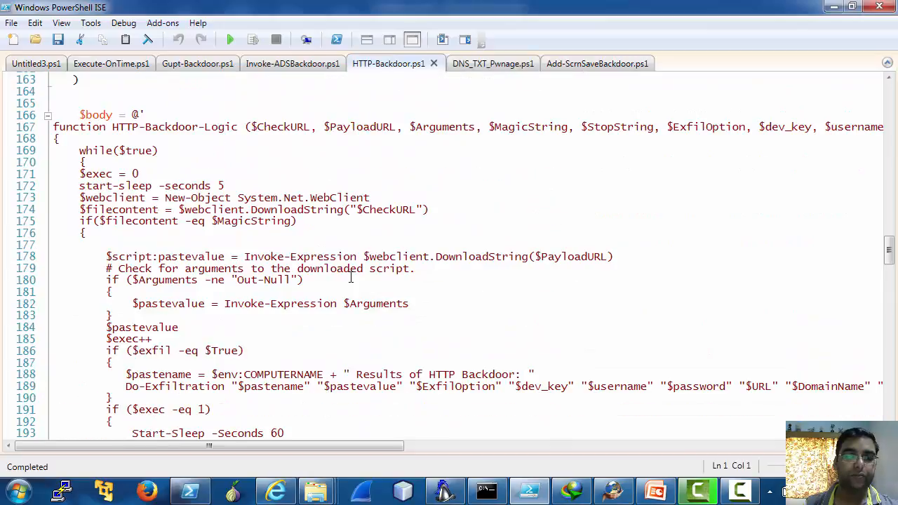
scroll("down", 3)
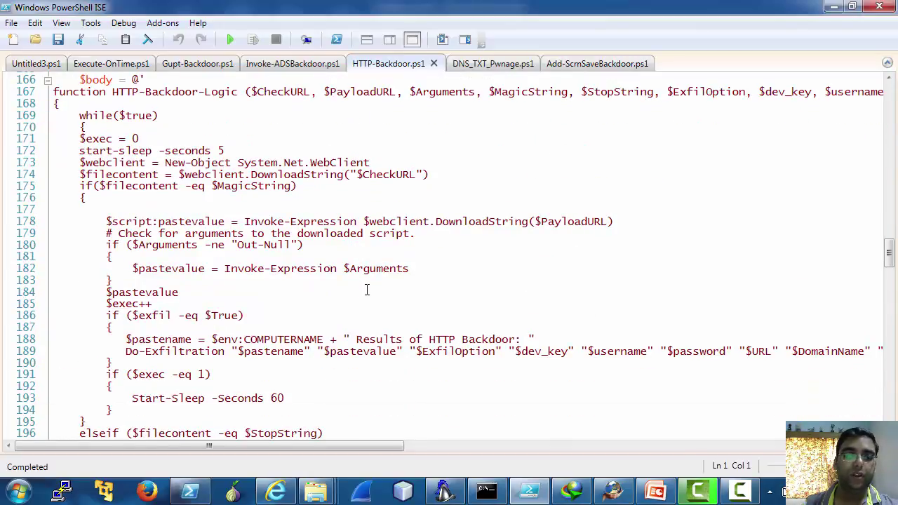
scroll("down", 3)
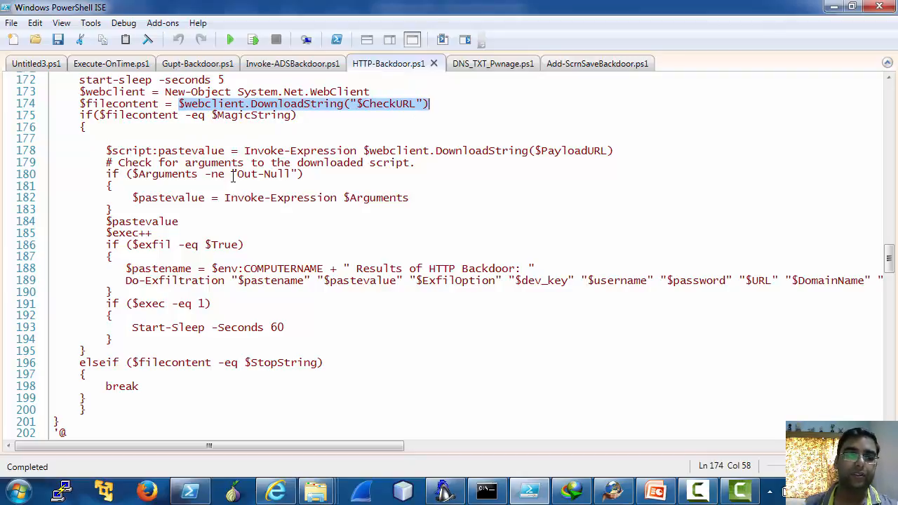
scroll("down", 3)
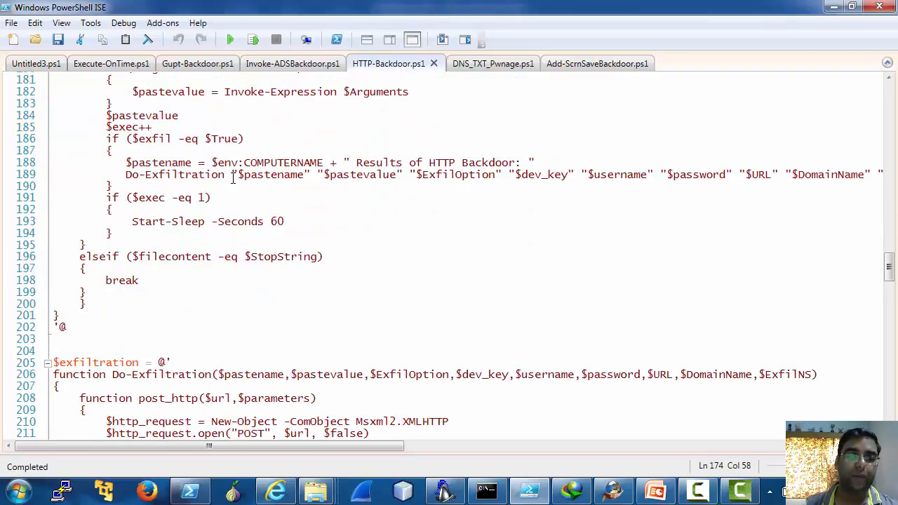
scroll("down", 3)
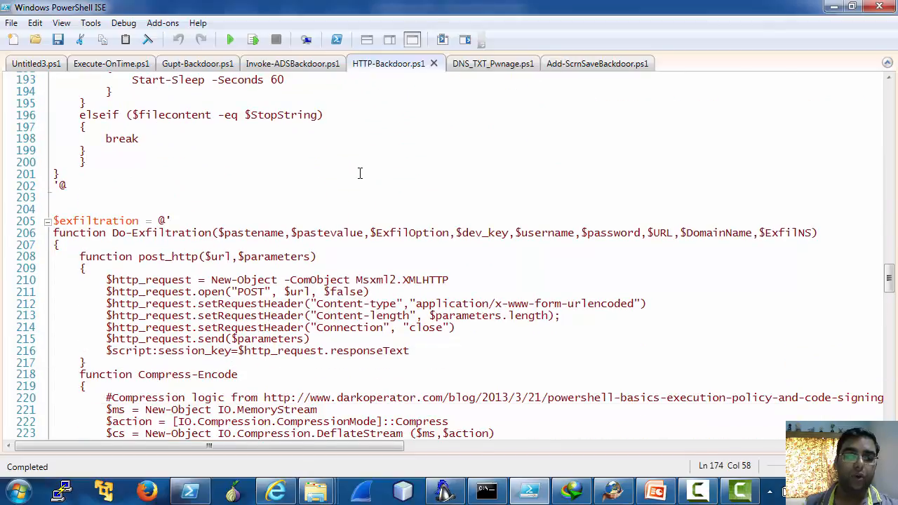
scroll("down", 3)
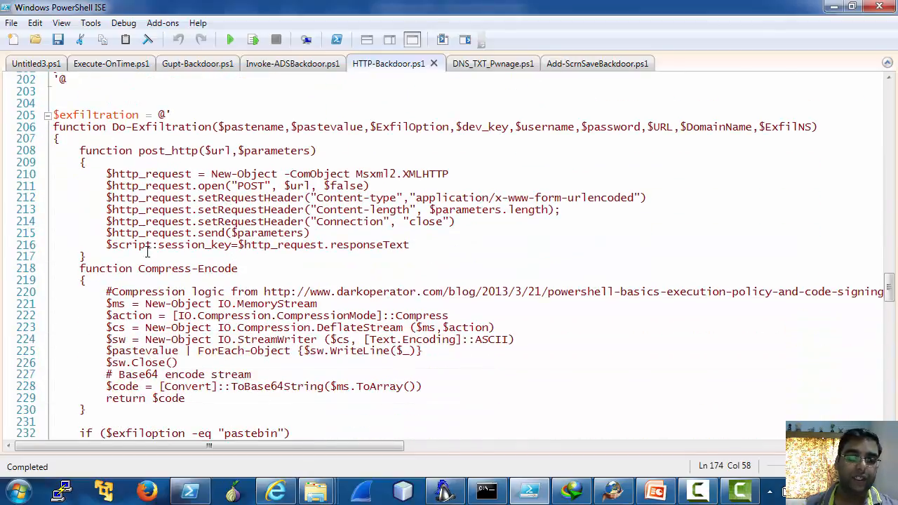
scroll("down", 3)
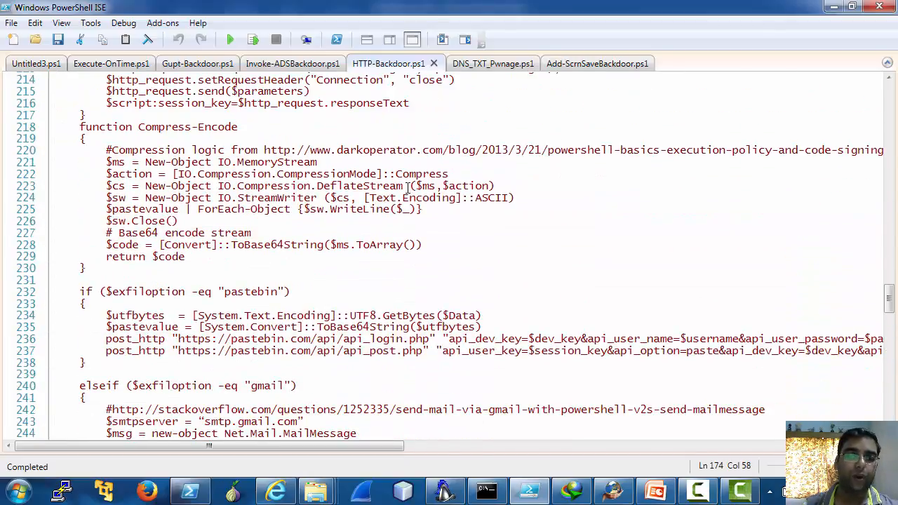
scroll("down", 3)
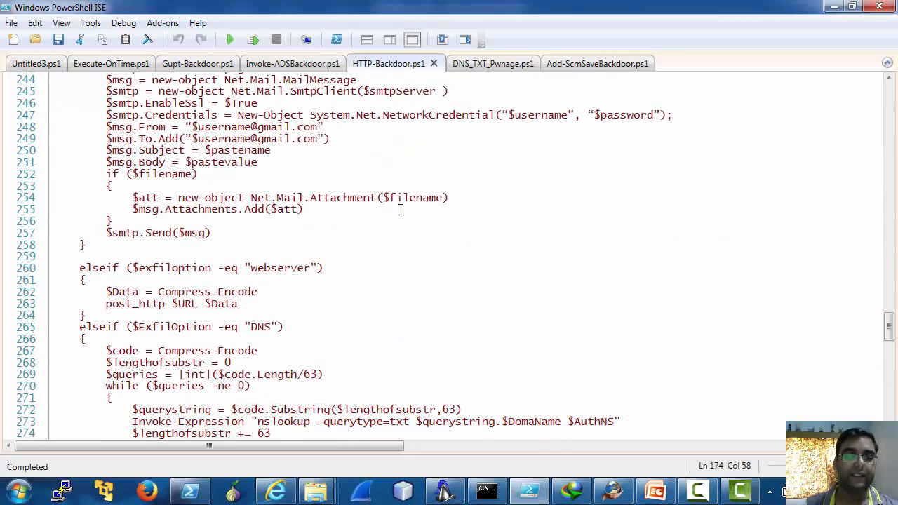
scroll("down", 3)
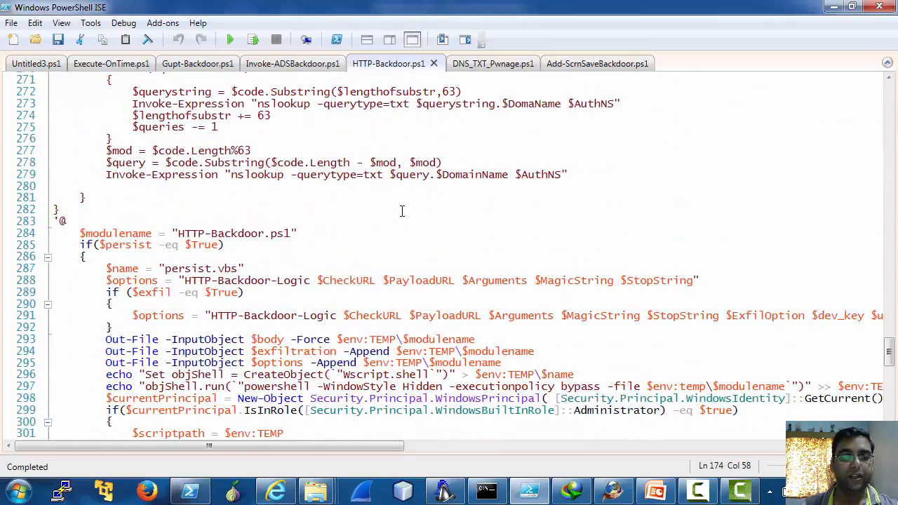
scroll("down", 3)
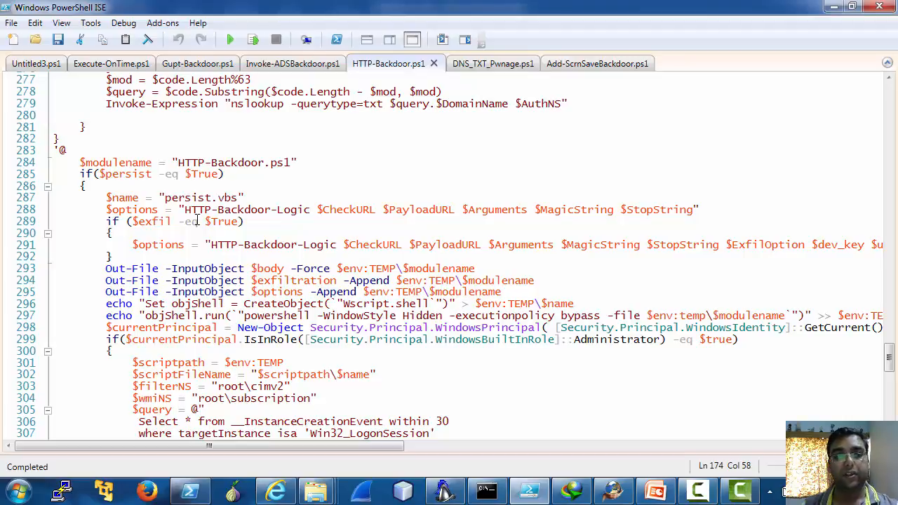
scroll("down", 3)
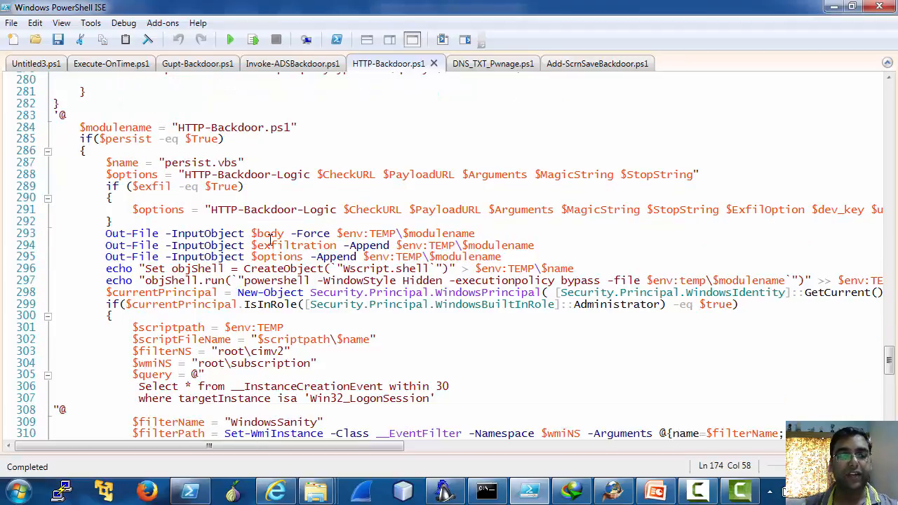
scroll("down", 3)
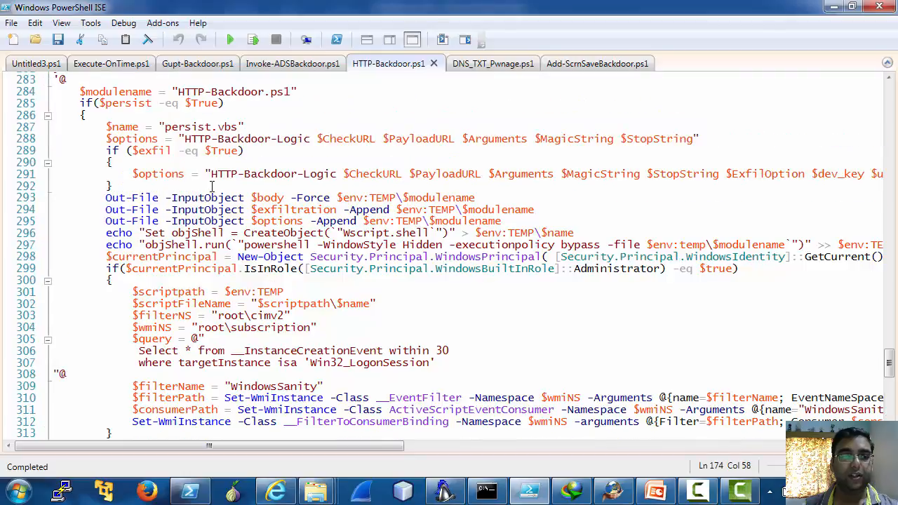
scroll("down", 3)
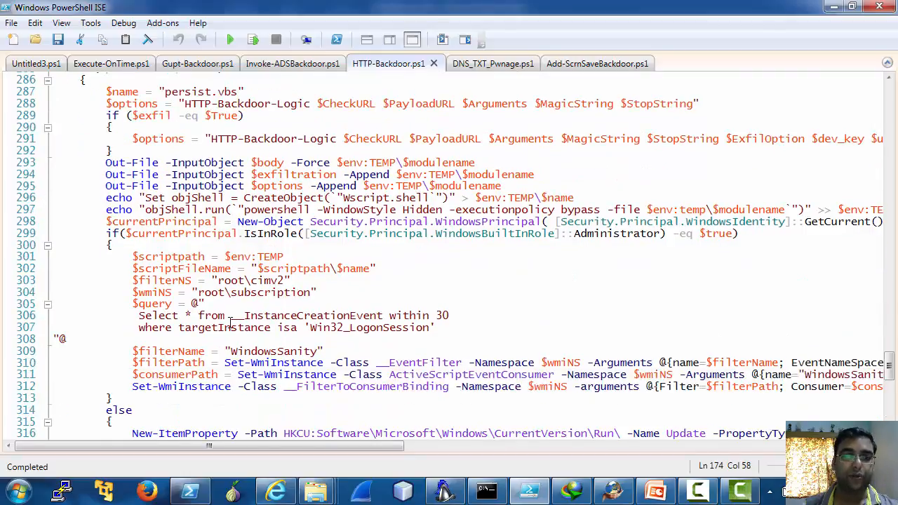
scroll("up", 3)
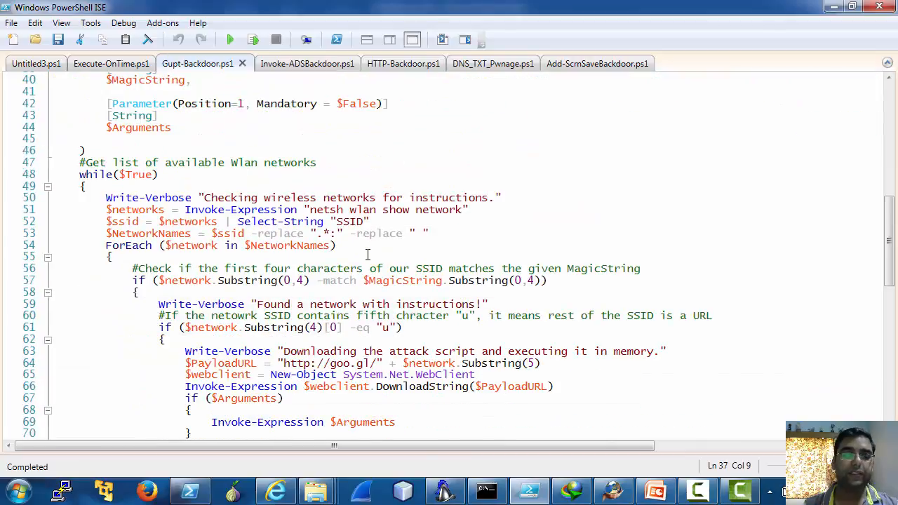
- Show Gupt-Backdoor.ps1's help section with MagicString/Arguments parameters and SSID usage examples
scroll("up", 3)
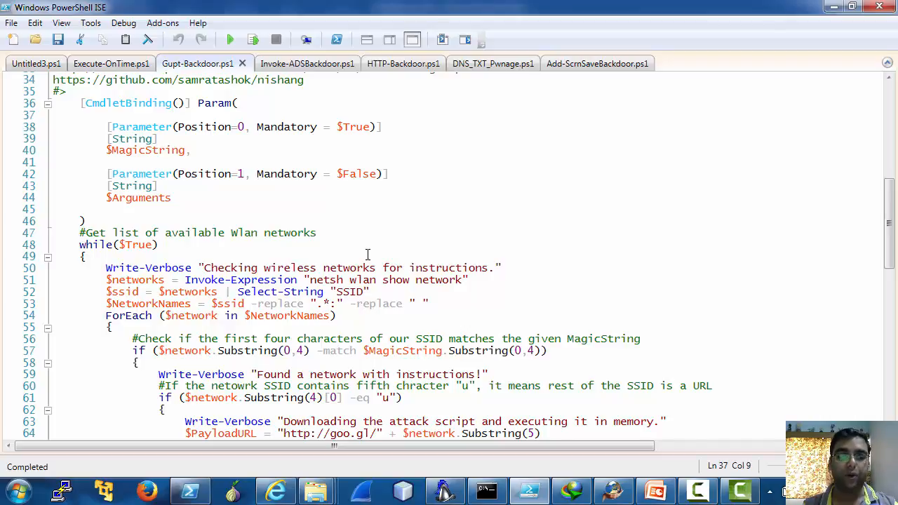
scroll("down", 3)
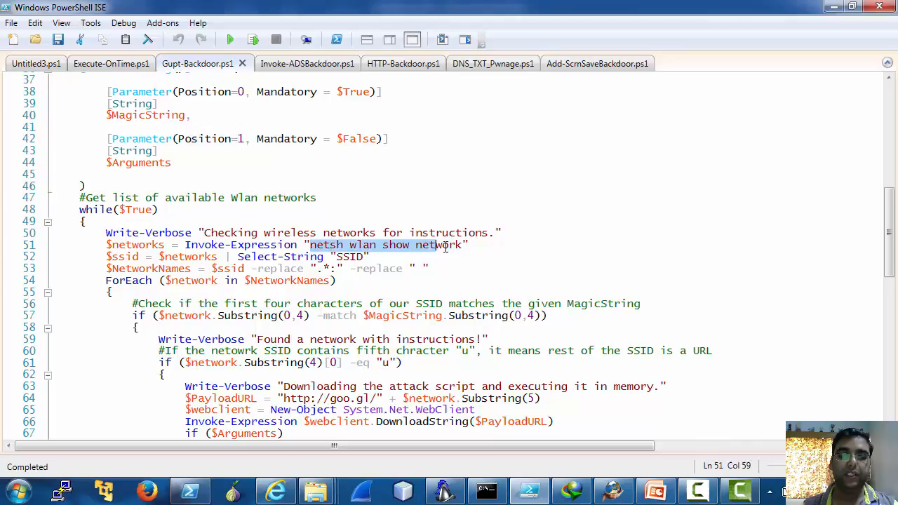
left_click(370, 256)
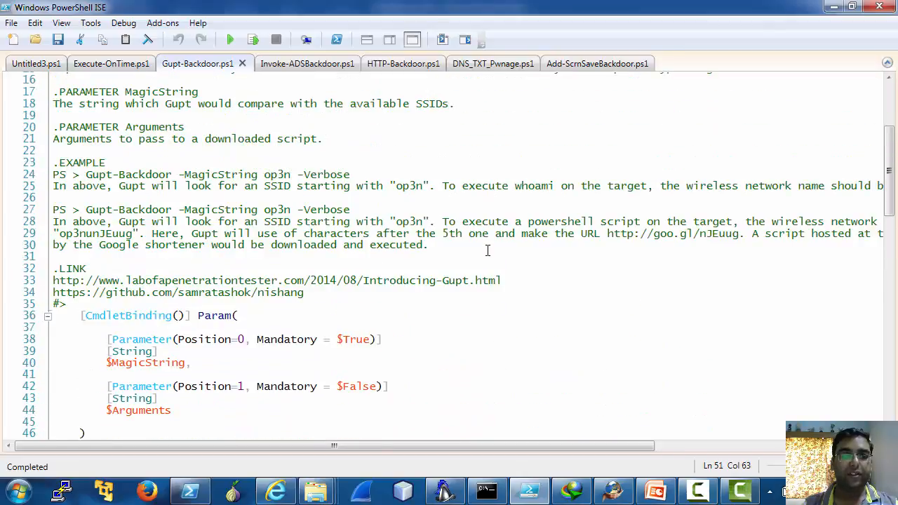
mouse_move(502, 295)
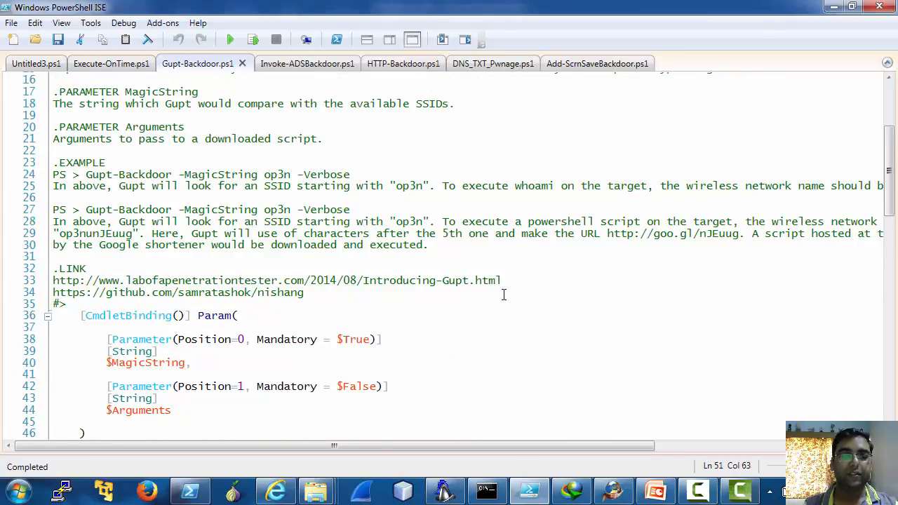
scroll("down", 3)
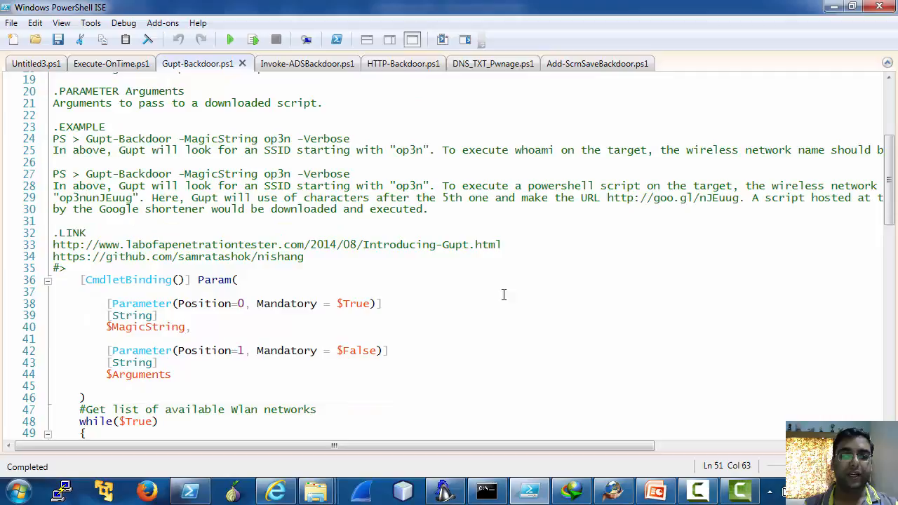
mouse_move(396, 153)
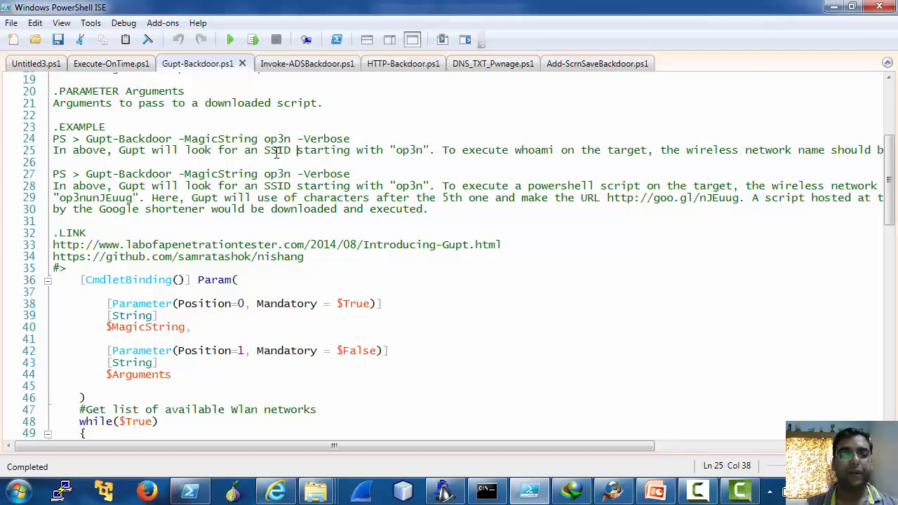
scroll("down", 3)
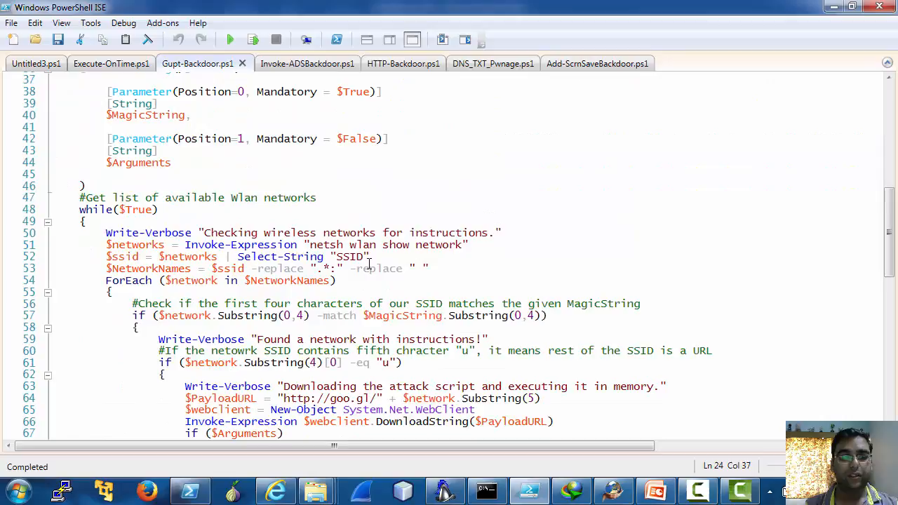
scroll("down", 3)
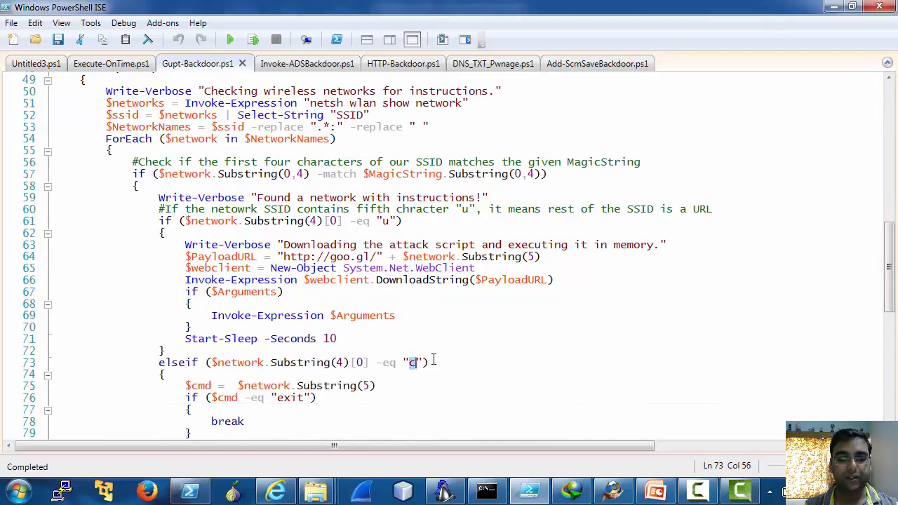
scroll("down", 3)
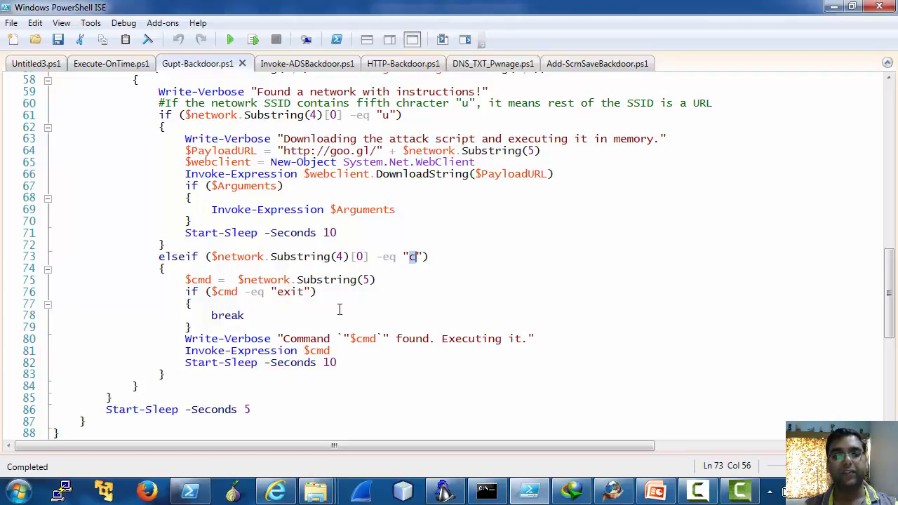
scroll("up", 3)
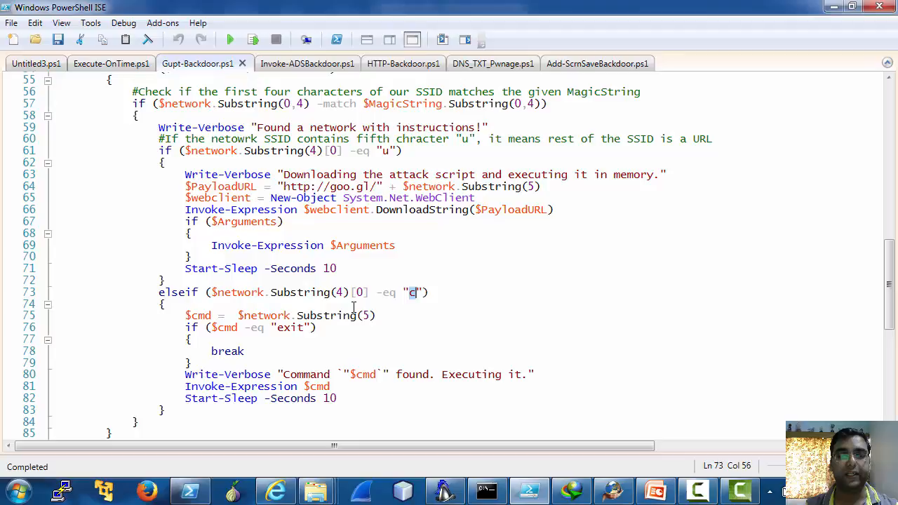
scroll("up", 3)
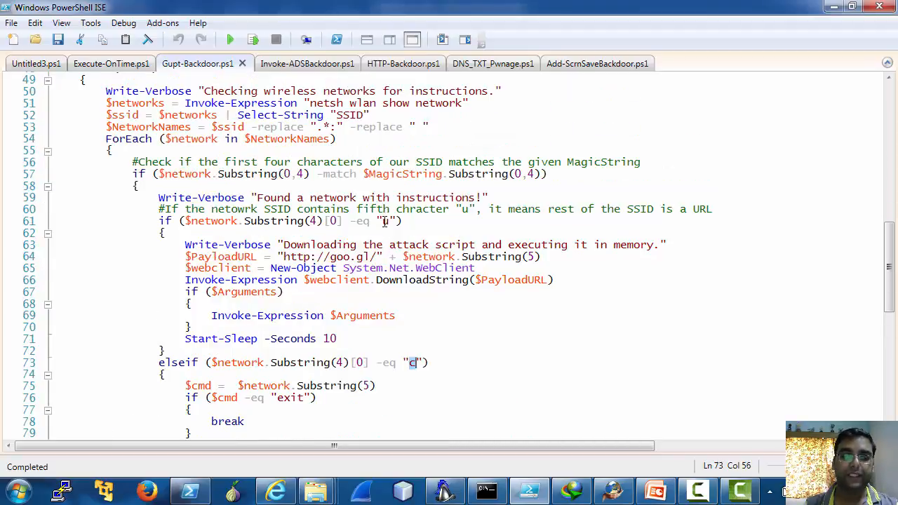
left_click(385, 222)
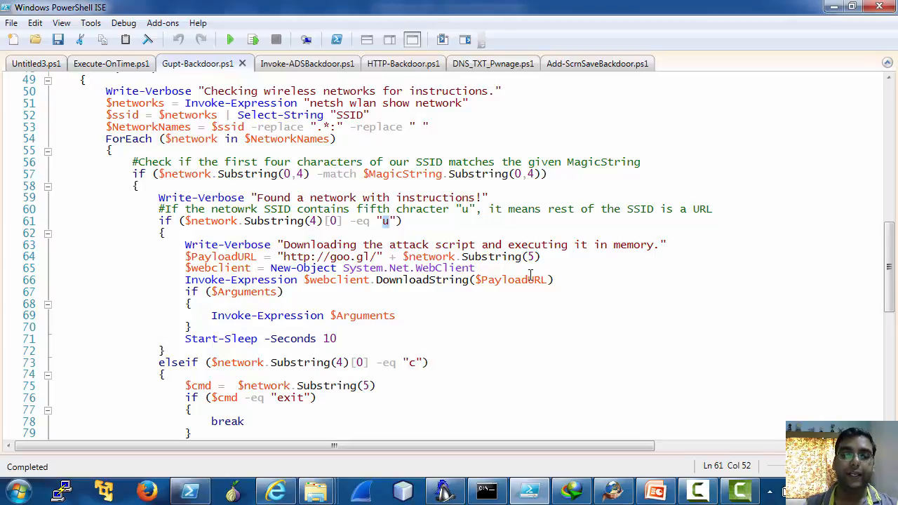
mouse_move(359, 268)
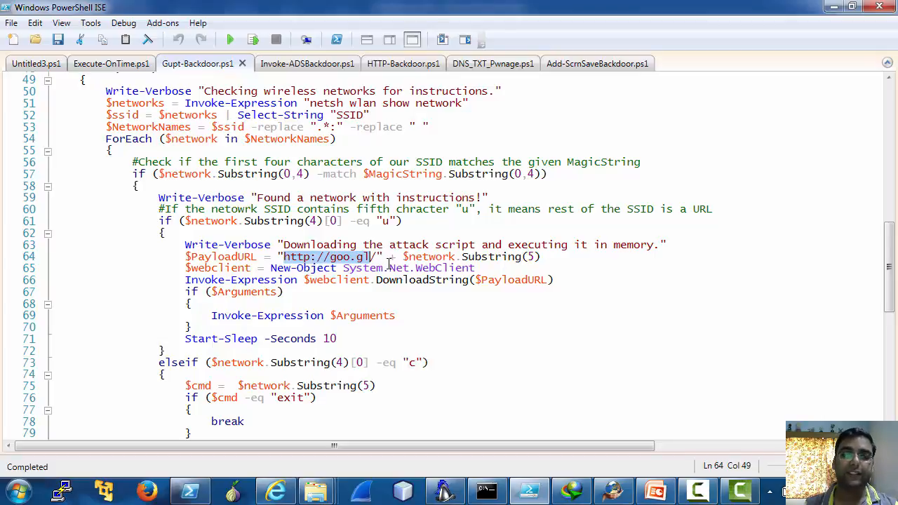
mouse_move(485, 303)
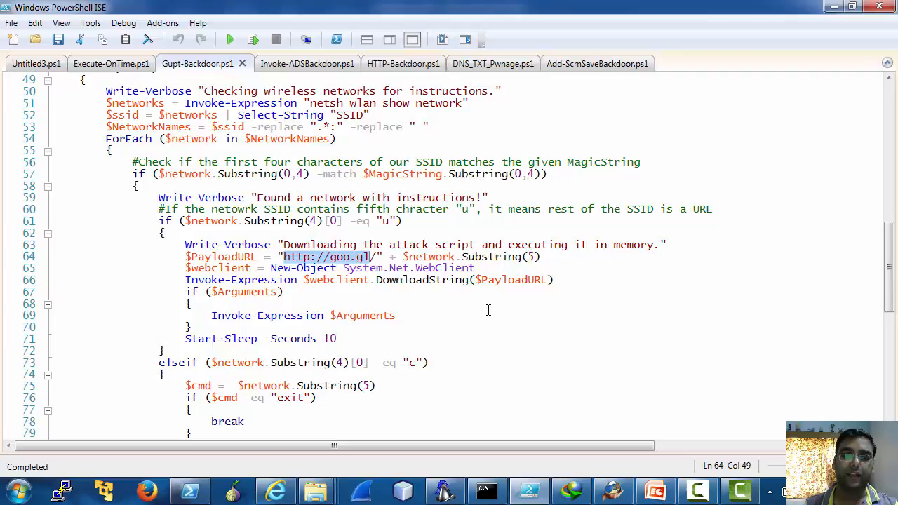
scroll("up", 3)
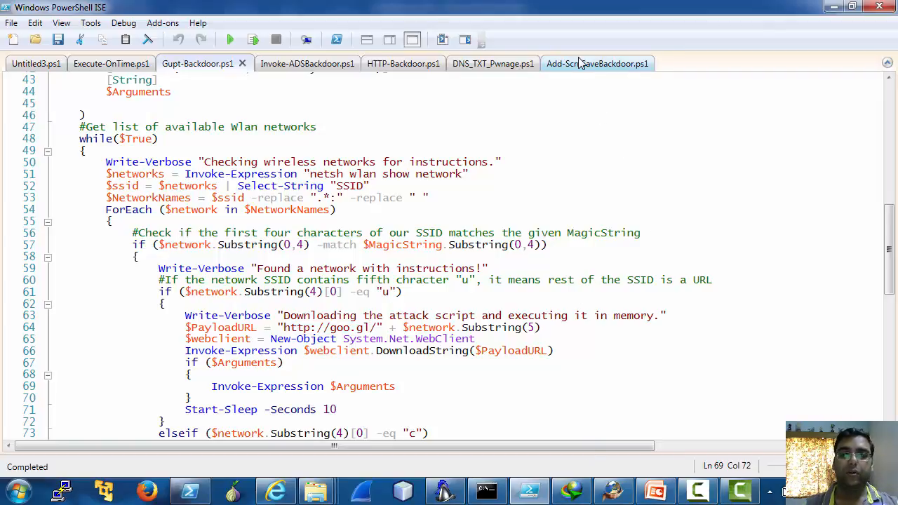
- Switch to Add-ScrnSaveBackdoor.ps1 and scroll past its parameters to the screensaver registry code
left_click(596, 64)
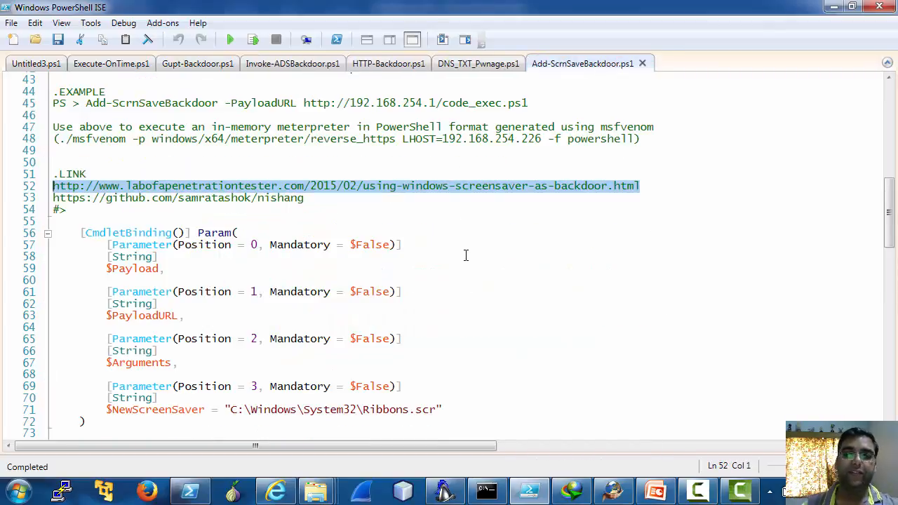
scroll("down", 3)
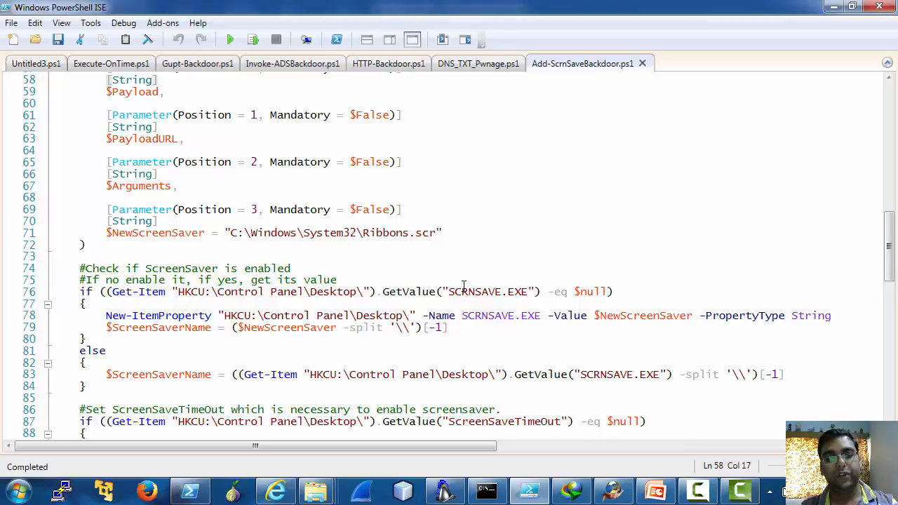
scroll("down", 3)
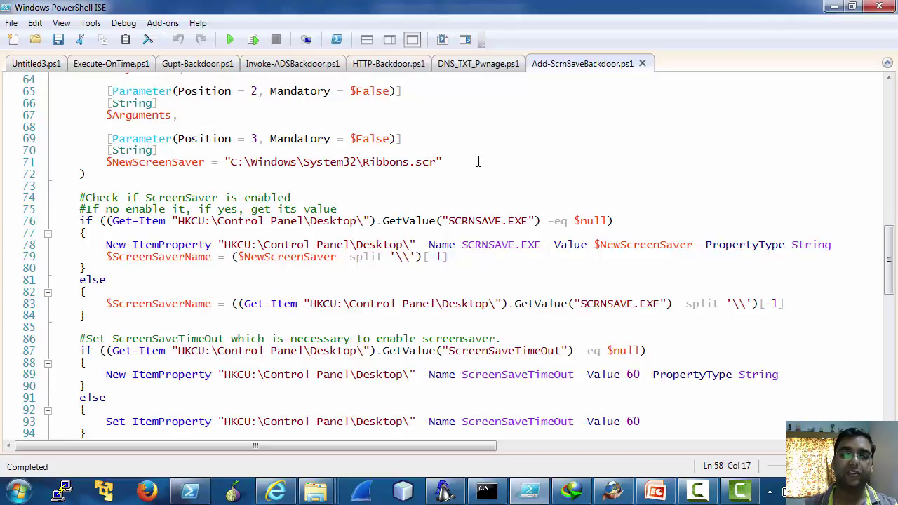
scroll("down", 3)
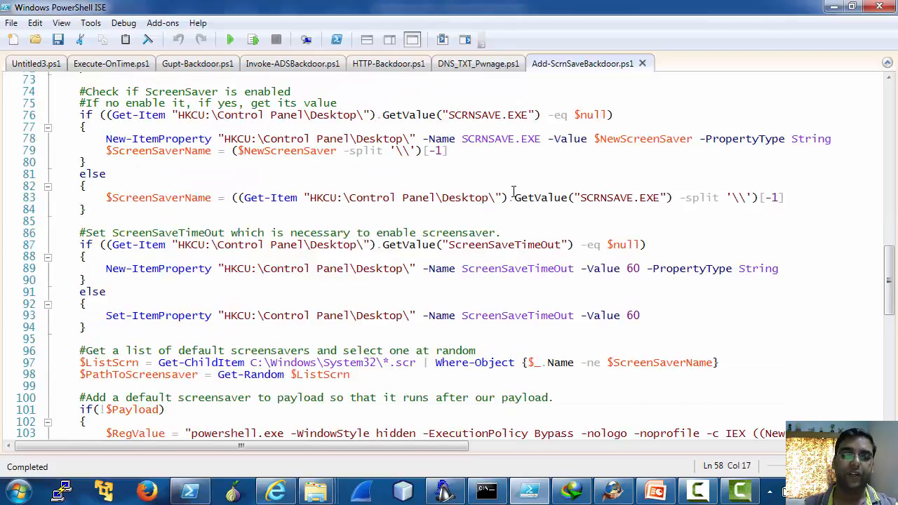
scroll("down", 3)
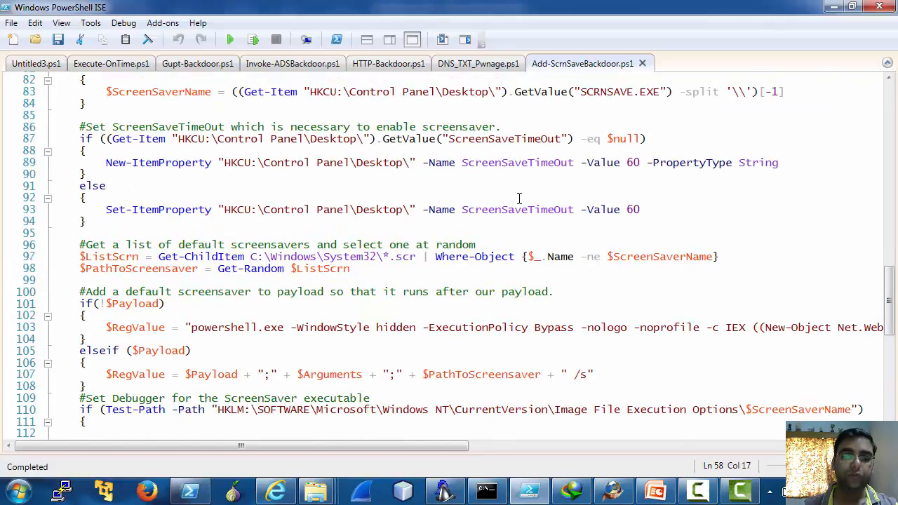
scroll("up", 3)
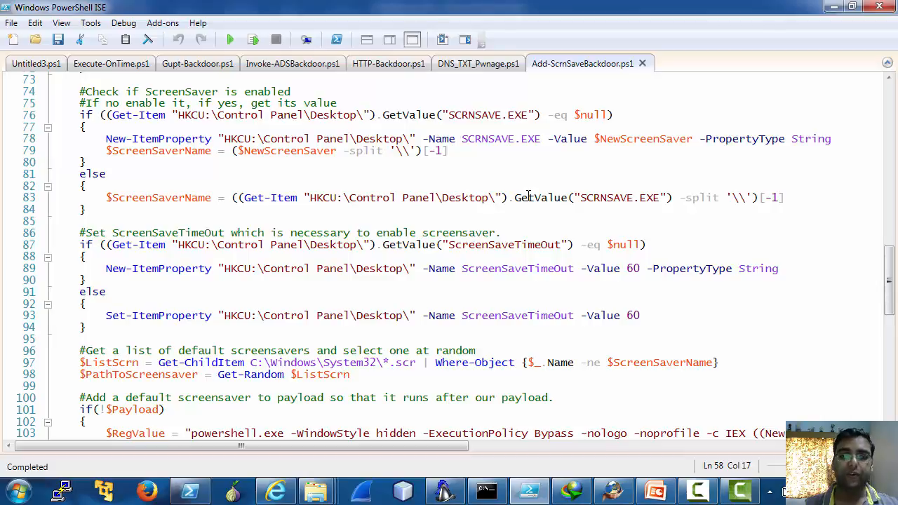
mouse_move(513, 185)
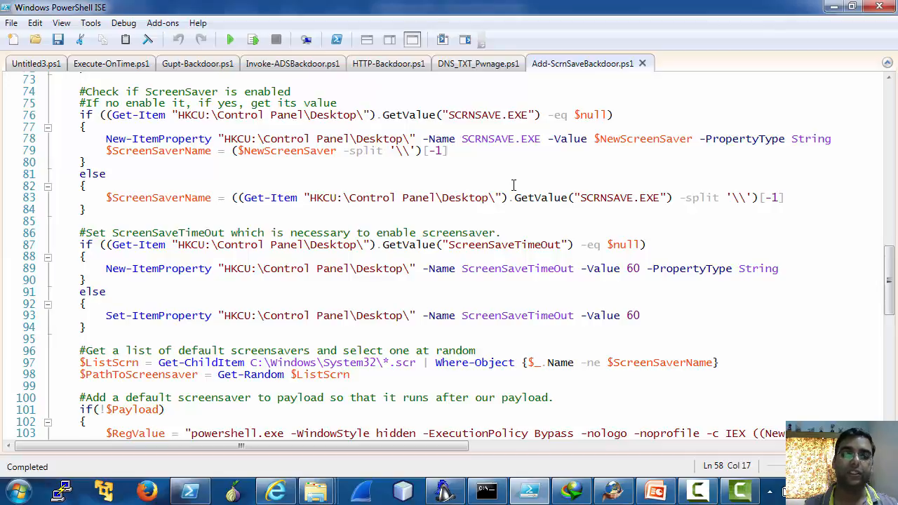
scroll("down", 3)
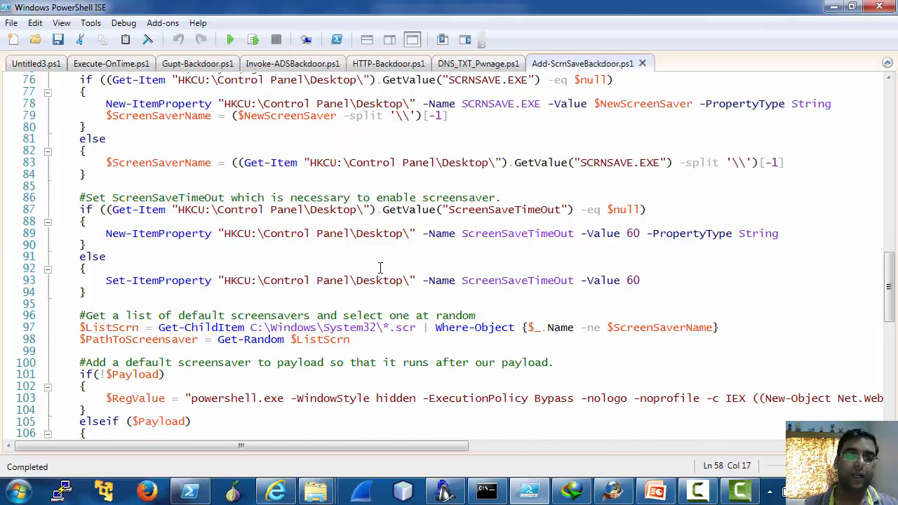
mouse_move(472, 332)
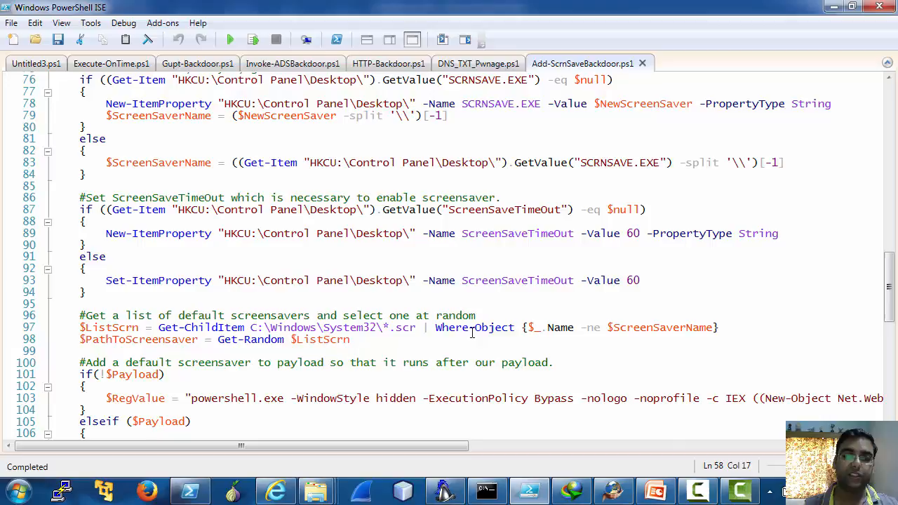
scroll("down", 3)
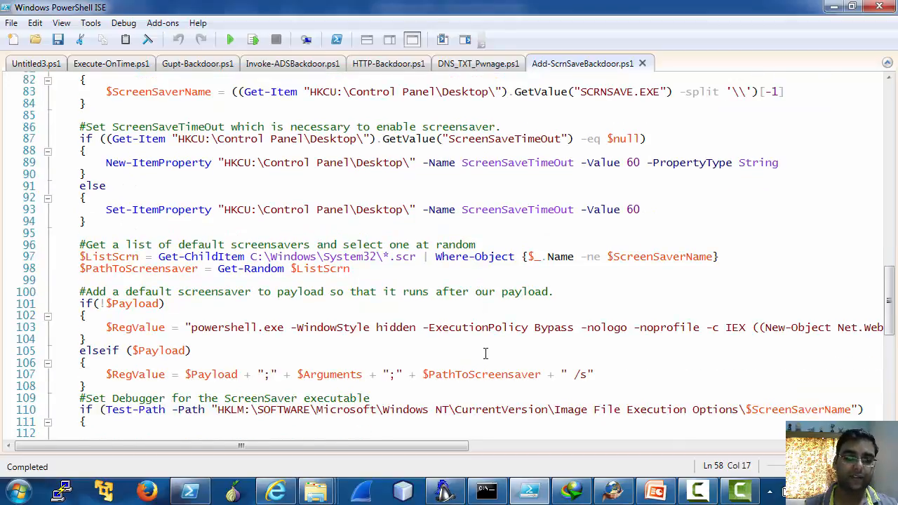
scroll("down", 3)
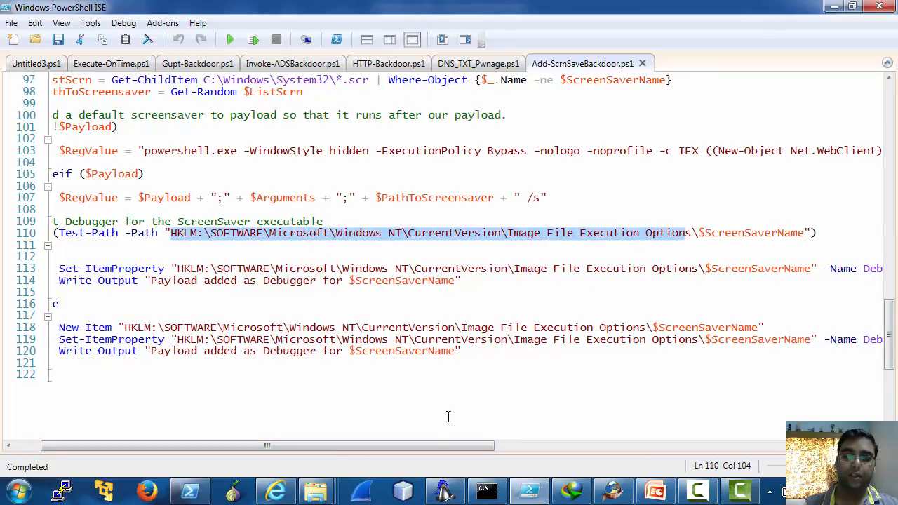
left_click_drag(267, 446, 419, 446)
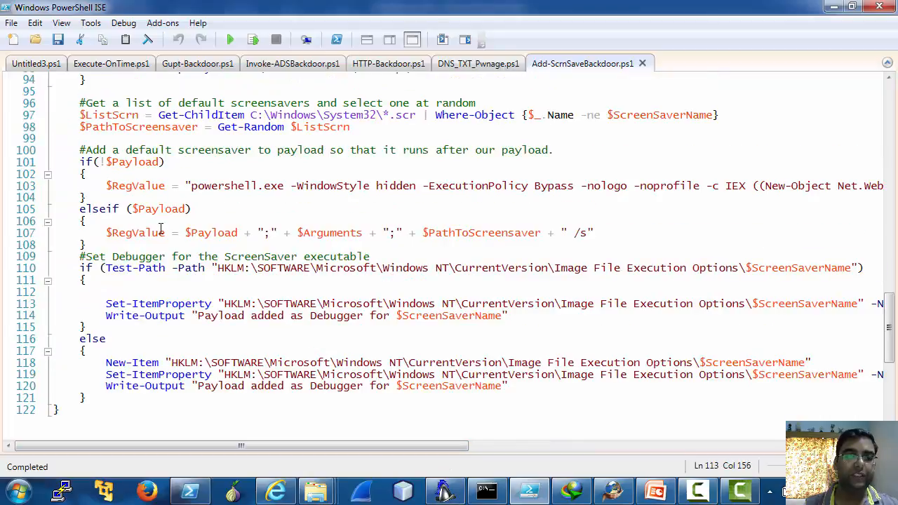
double_click(211, 233)
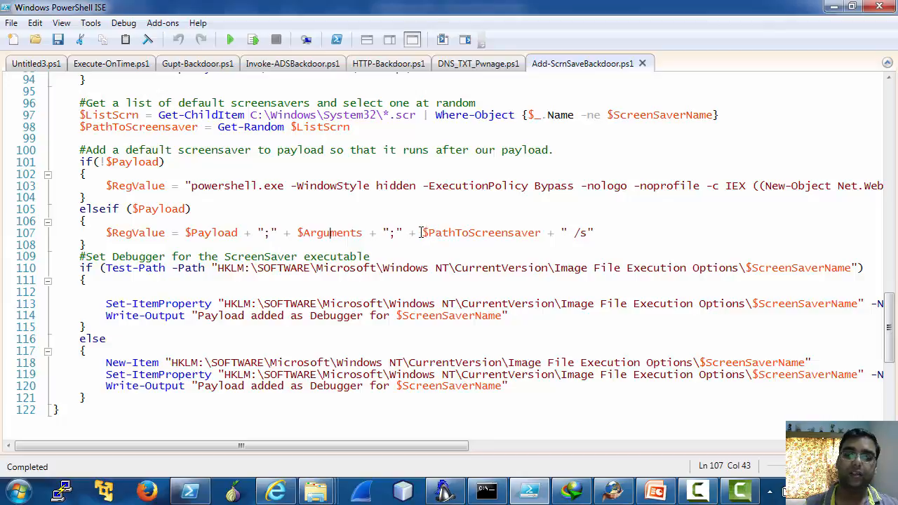
double_click(482, 233)
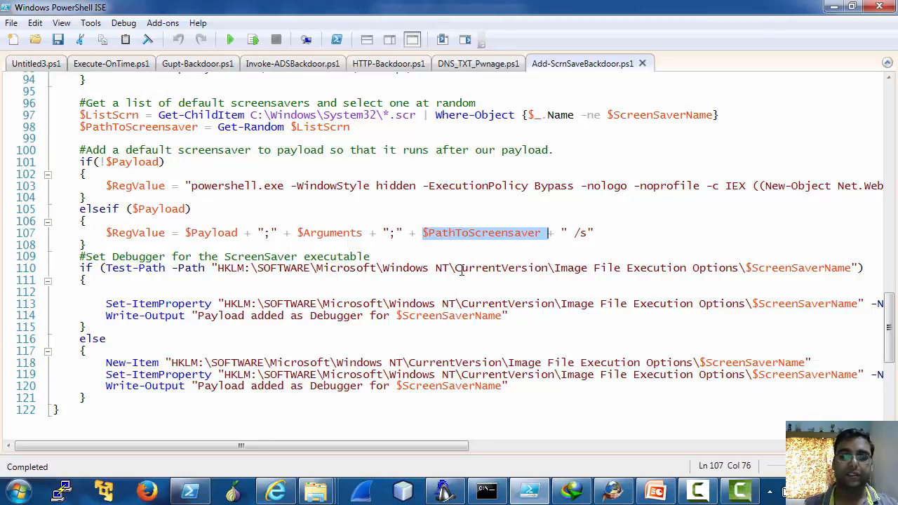
mouse_move(340, 79)
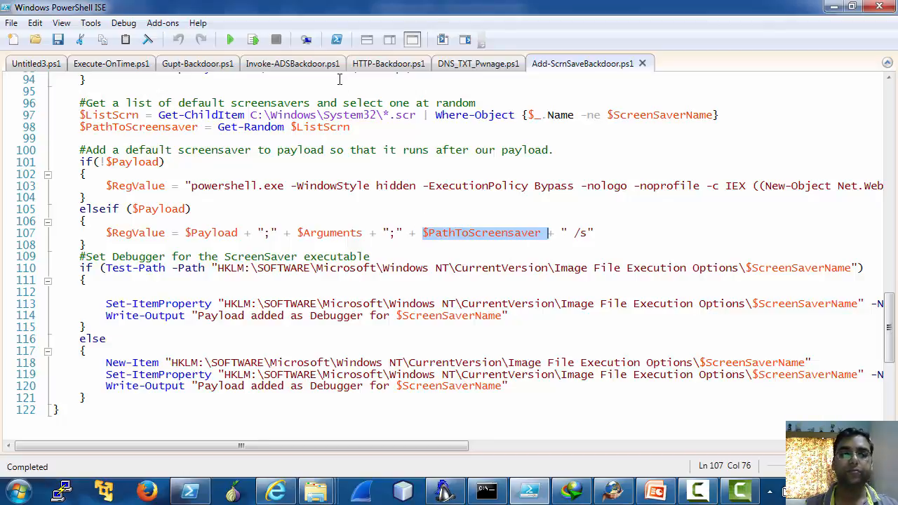
left_click(292, 63)
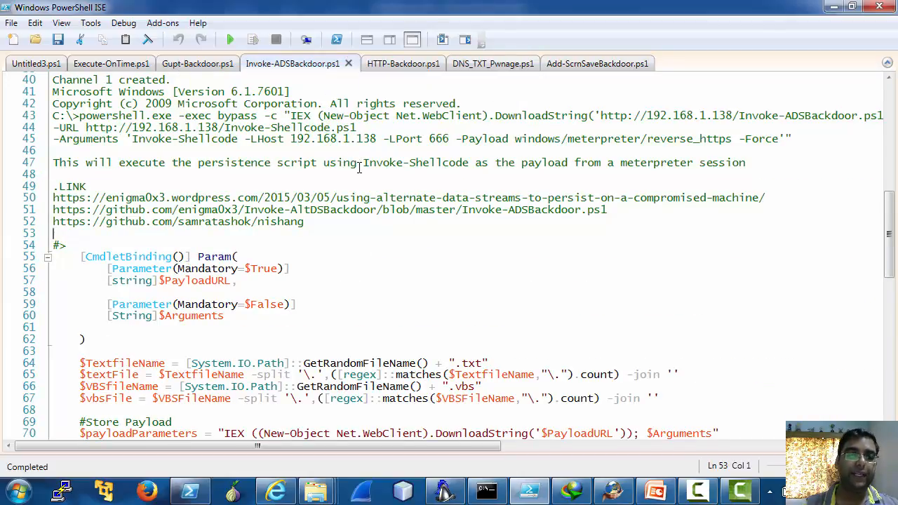
- Scroll Invoke-ADSBackdoor.ps1 from its synopsis down to the Store Payload and VBS wrapper sections
scroll("up", 3)
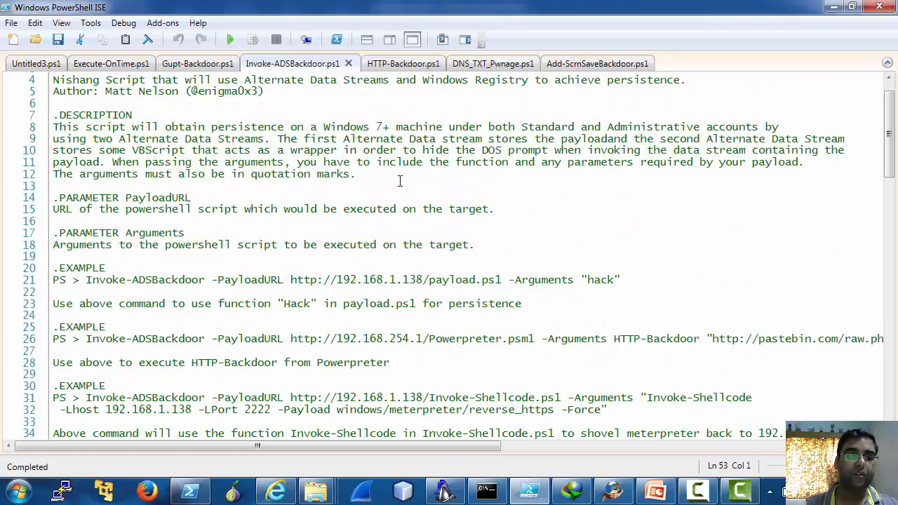
scroll("up", 3)
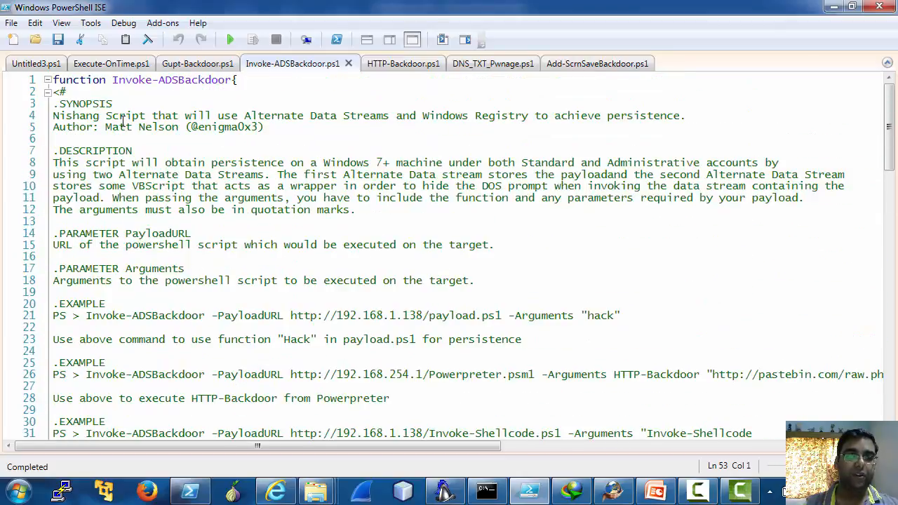
scroll("down", 3)
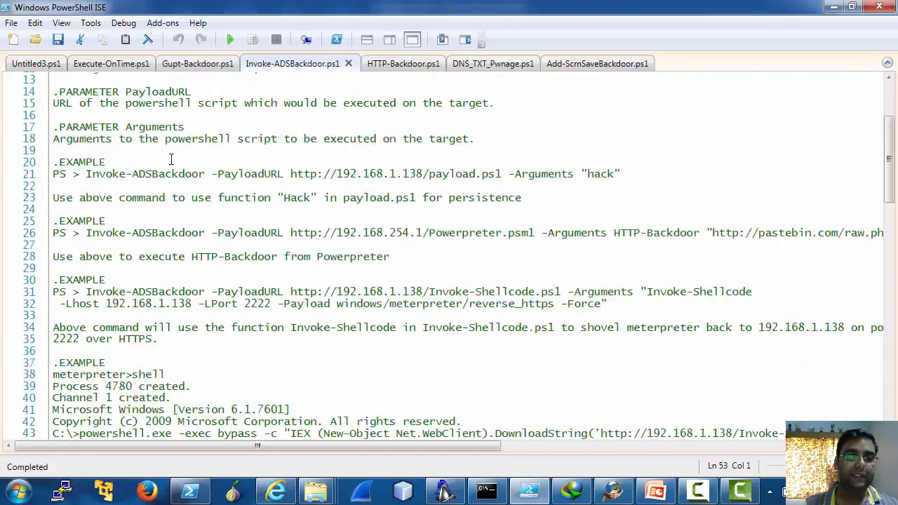
scroll("down", 3)
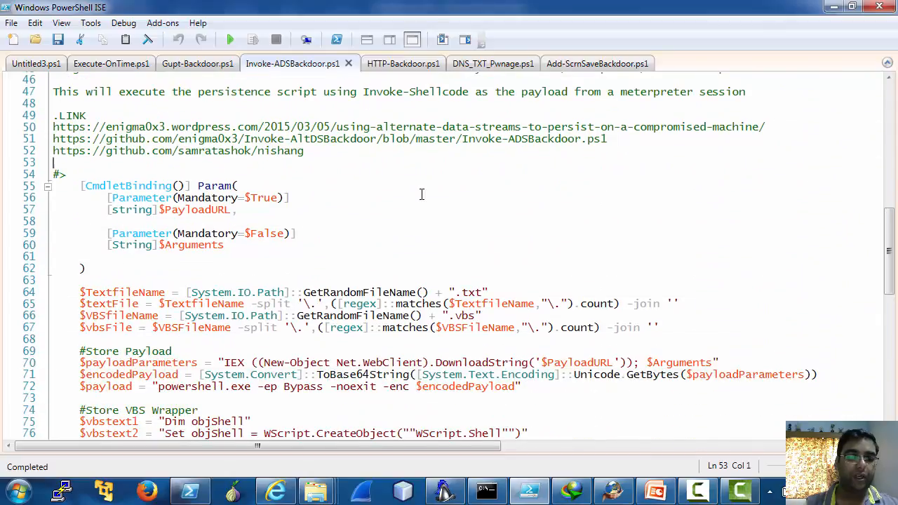
scroll("down", 3)
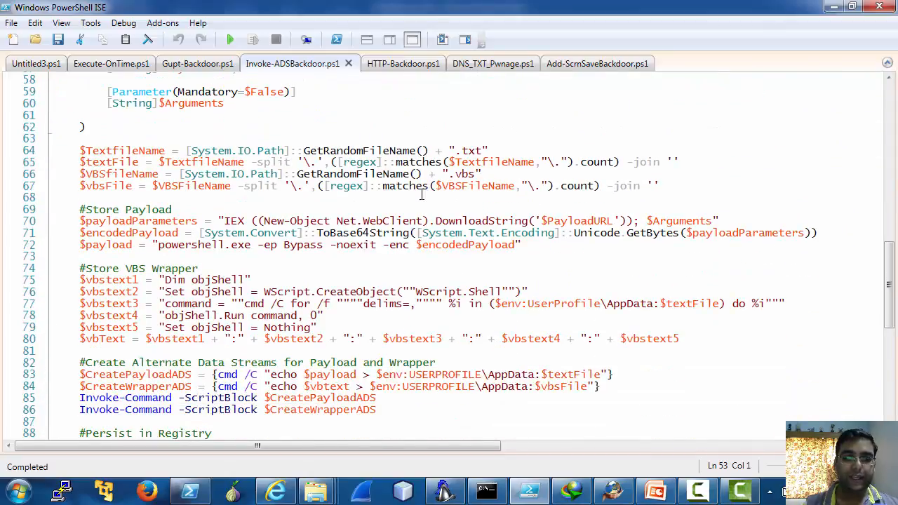
scroll("down", 3)
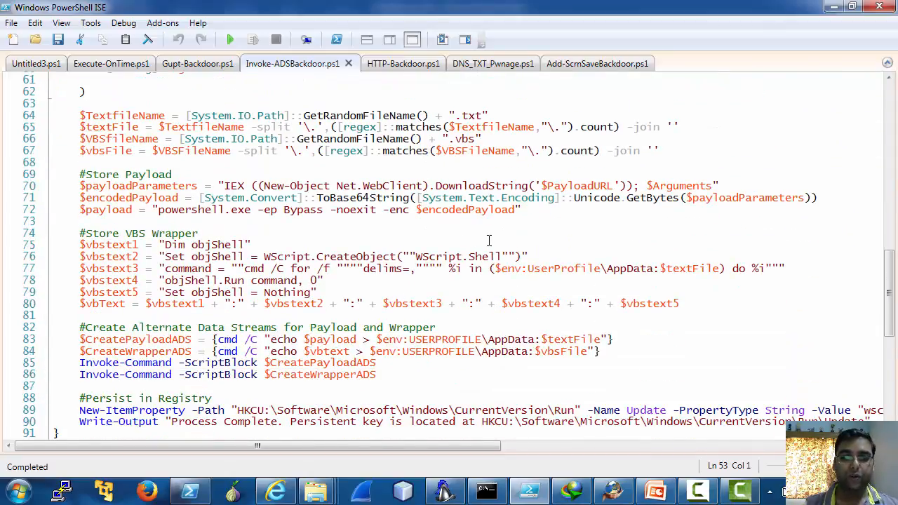
scroll("down", 3)
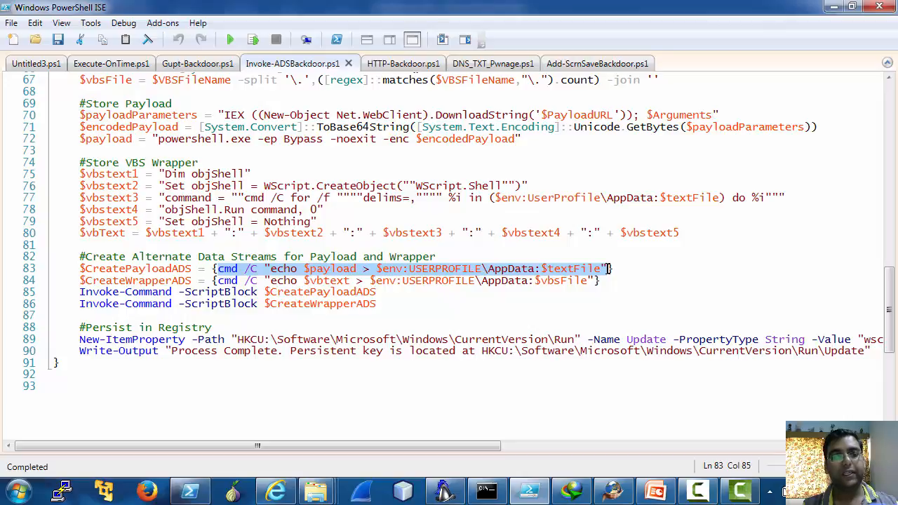
mouse_move(592, 269)
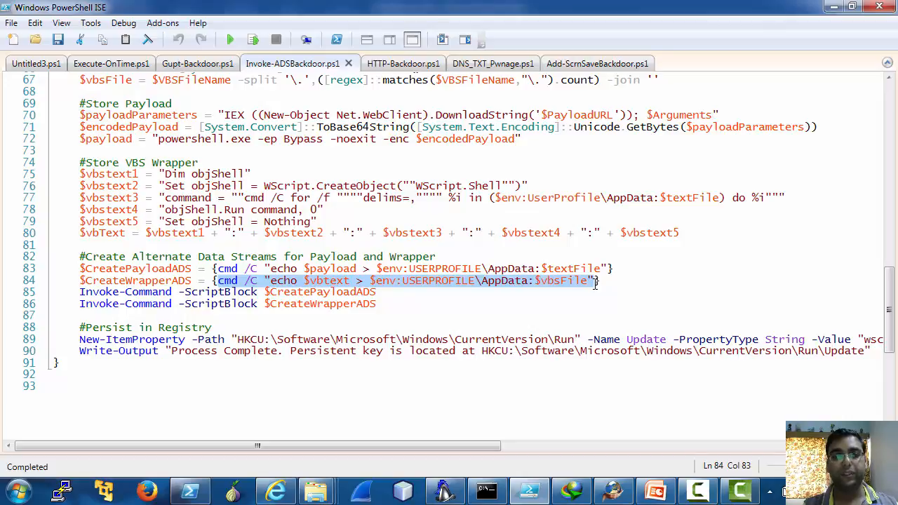
left_click(258, 281)
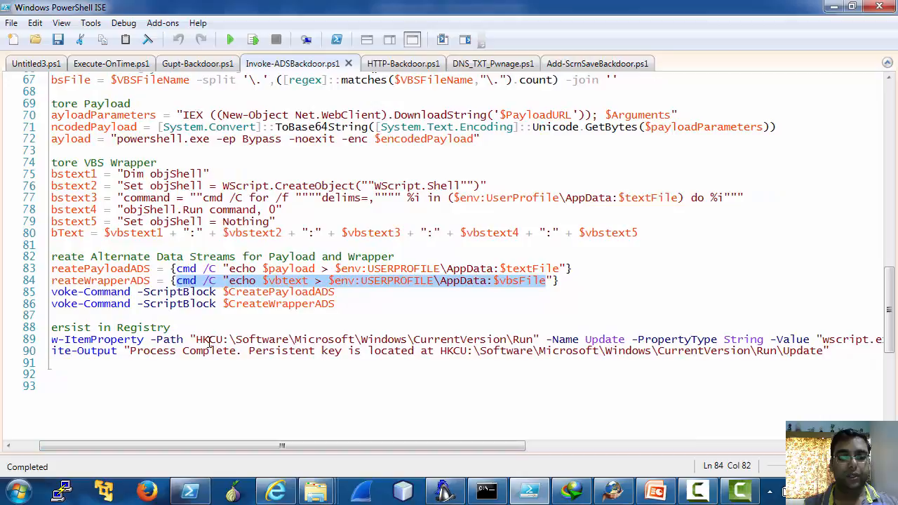
mouse_move(292, 469)
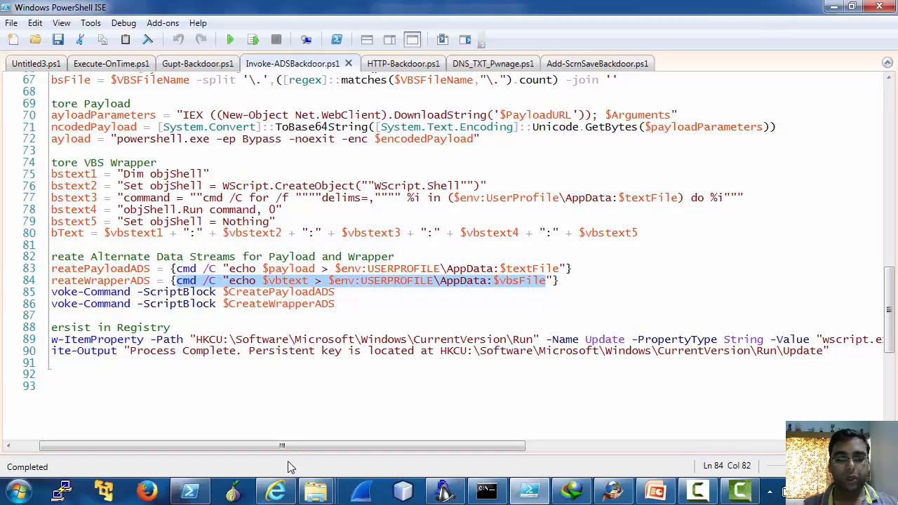
scroll("right", 3)
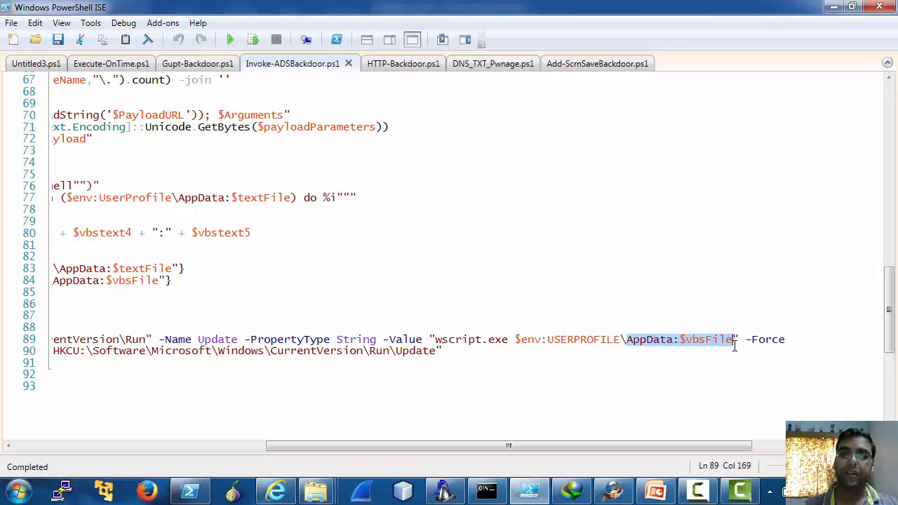
left_click_drag(508, 446, 373, 446)
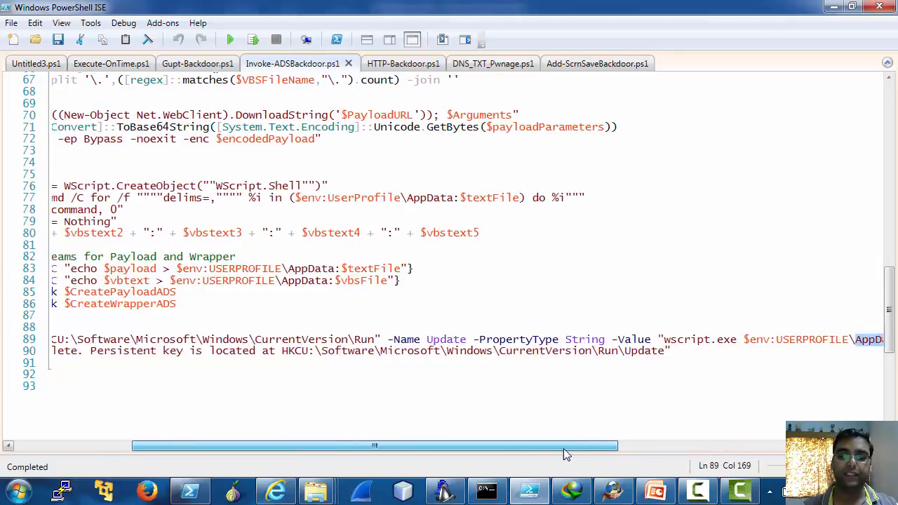
left_click_drag(568, 446, 253, 446)
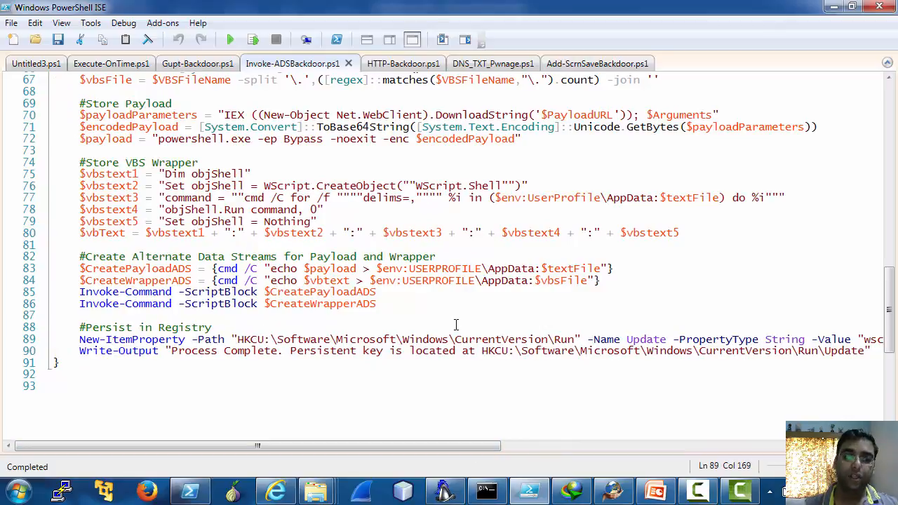
mouse_move(536, 469)
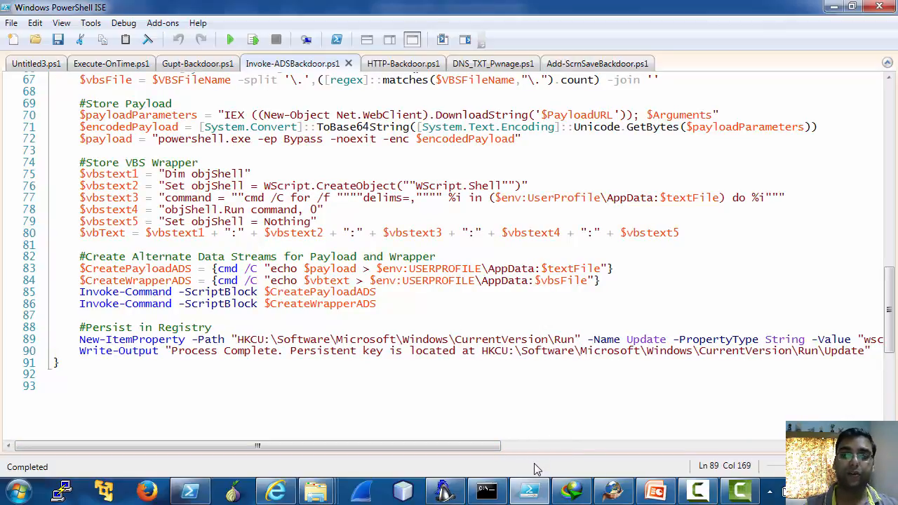
mouse_move(530, 446)
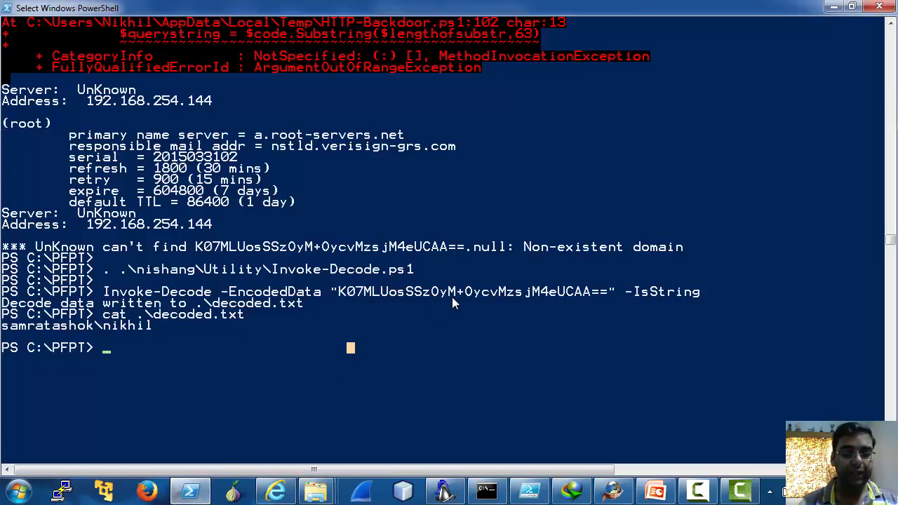
- Clear the PowerShell console of earlier output
type("clea")
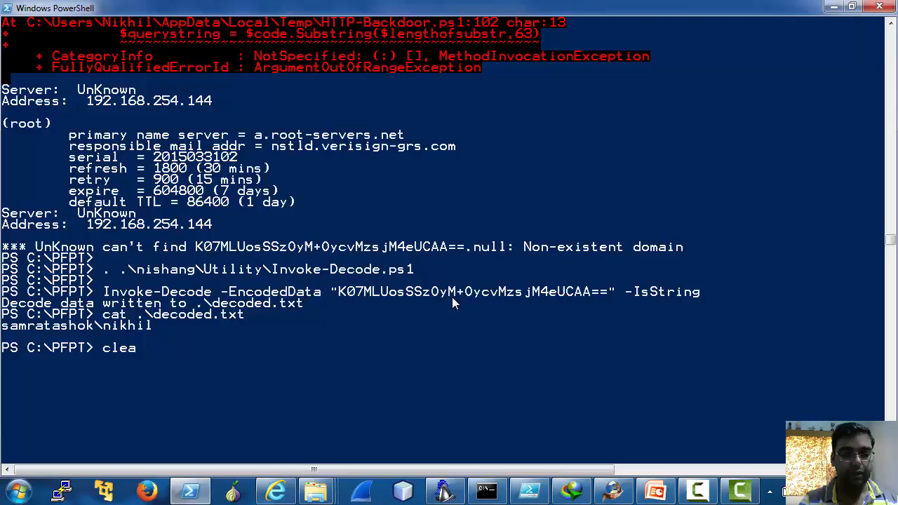
key("Return")
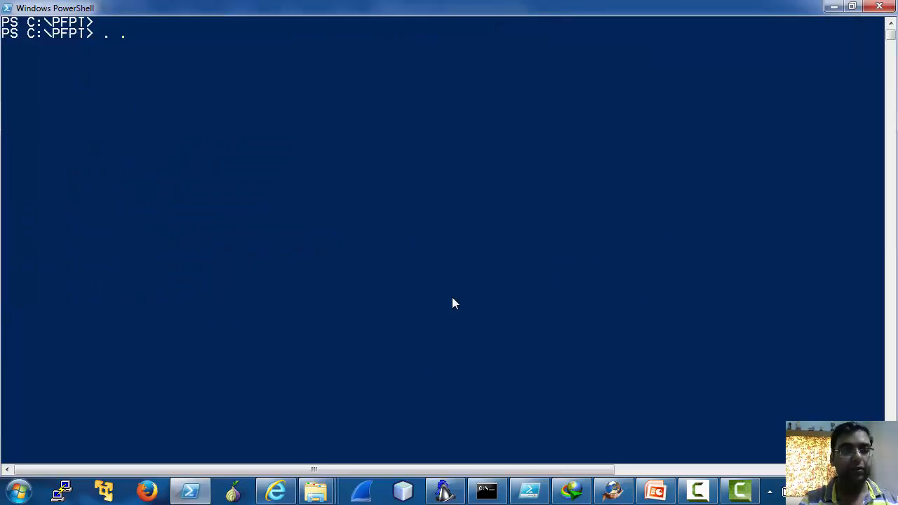
- Dot-source .\nishang\Backdoors\Gupt-Backdoor.ps1 and run Gupt-Backdoor -MagicString op3n -Verbose
type("\\")
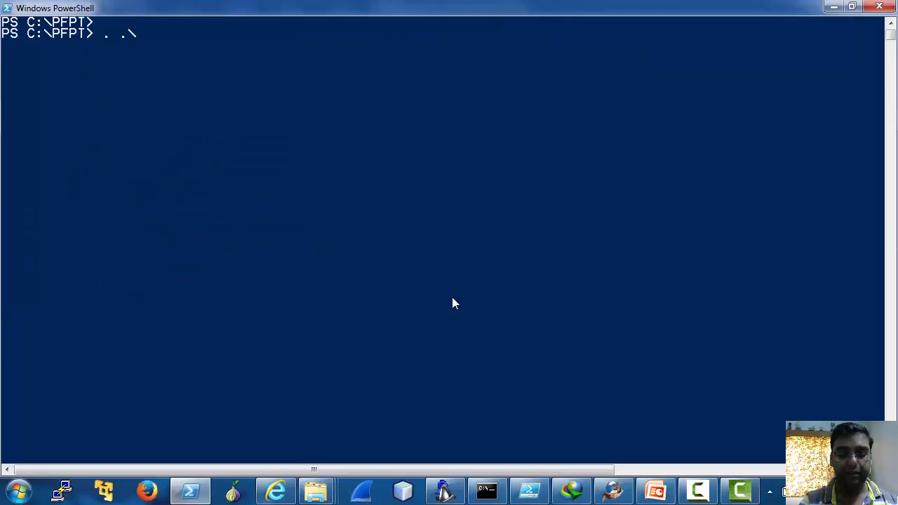
type("ba")
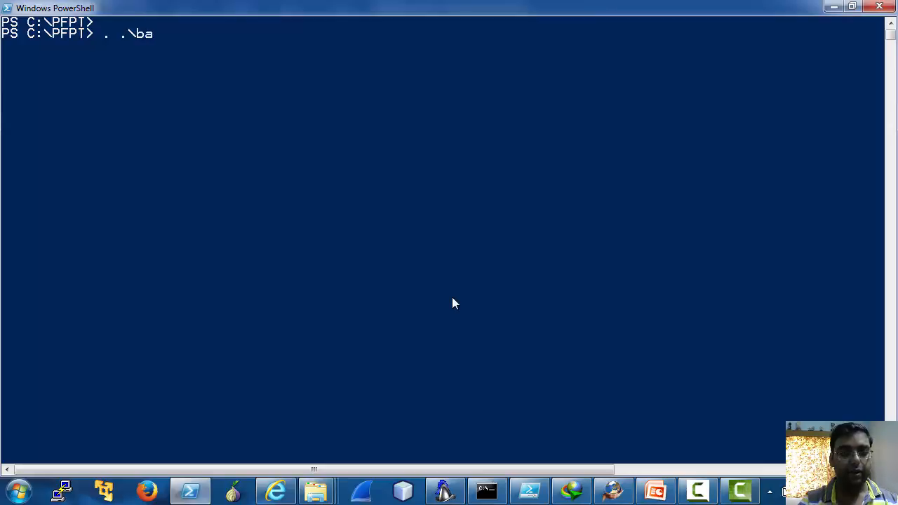
type("nishang")
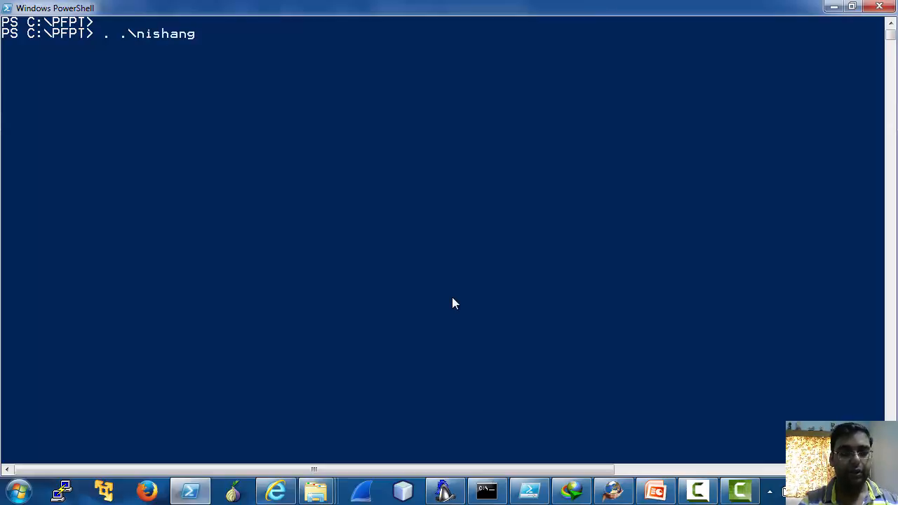
type("\\Backdoors\\")
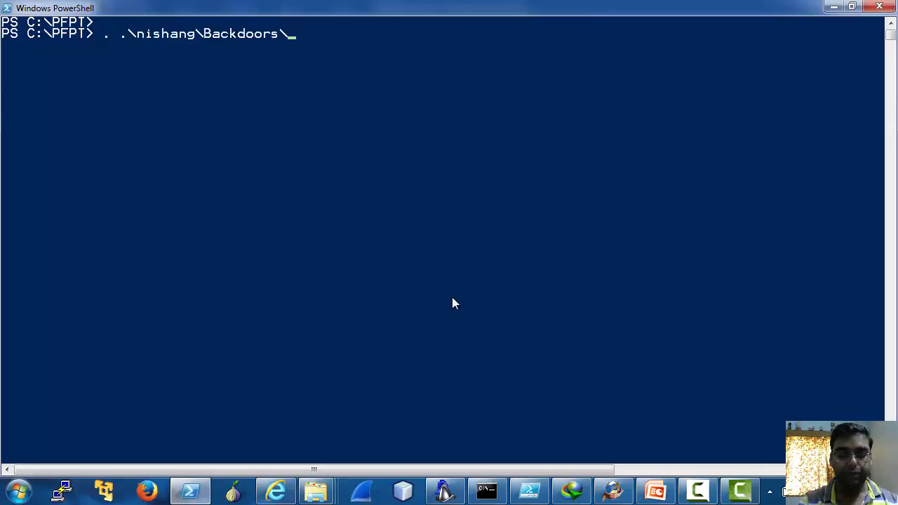
type("gupt-ba")
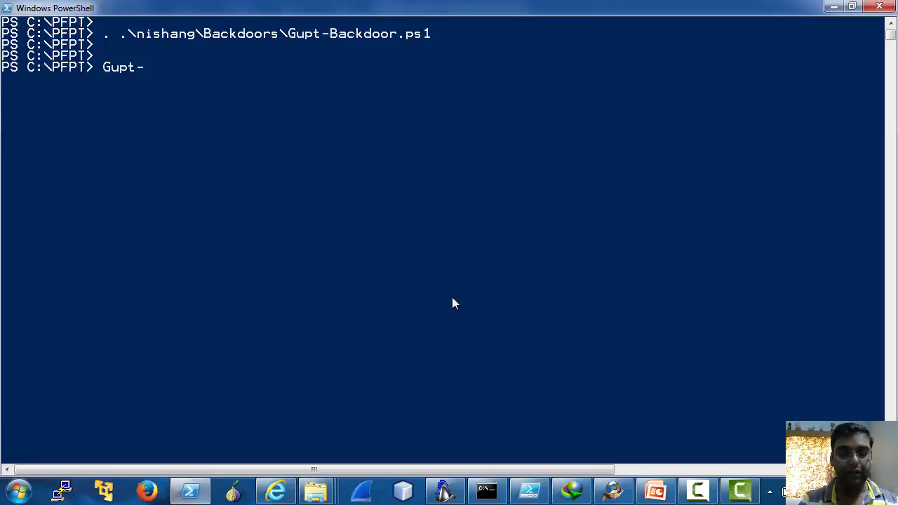
type("Backdoor -MagicString")
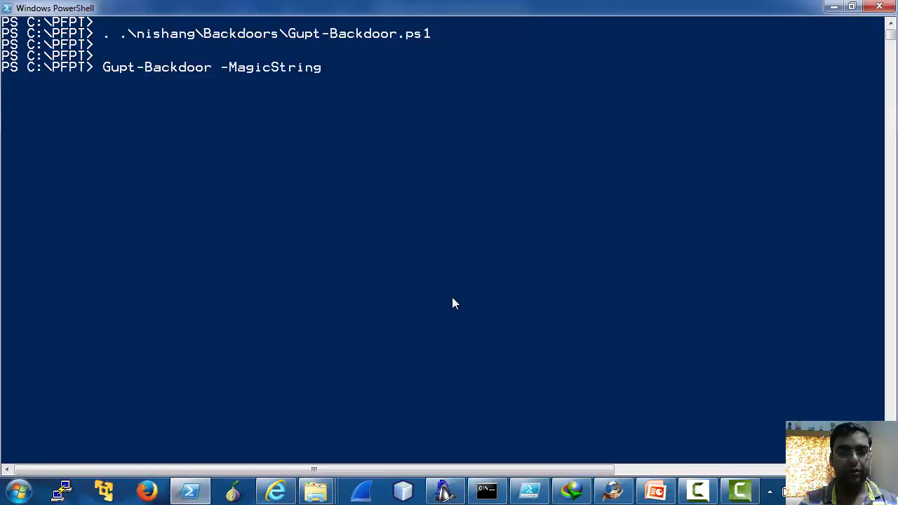
type("op3")
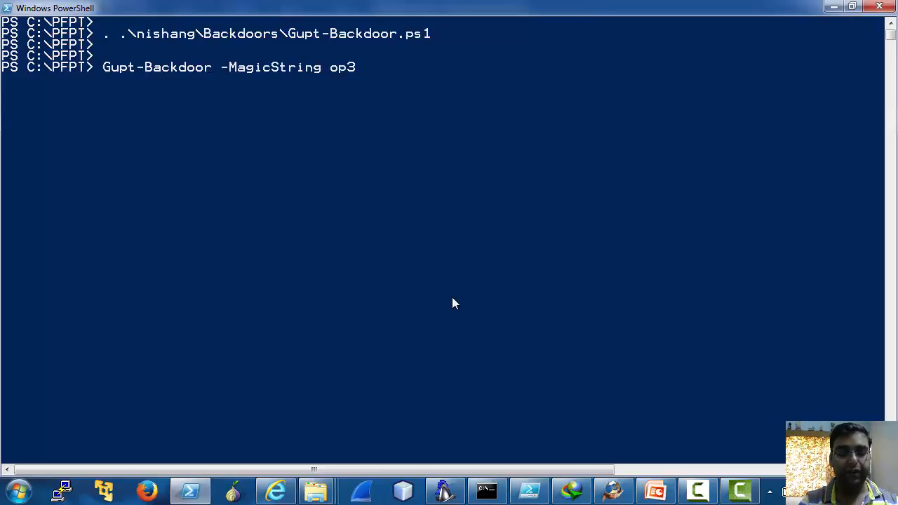
type("n -ver")
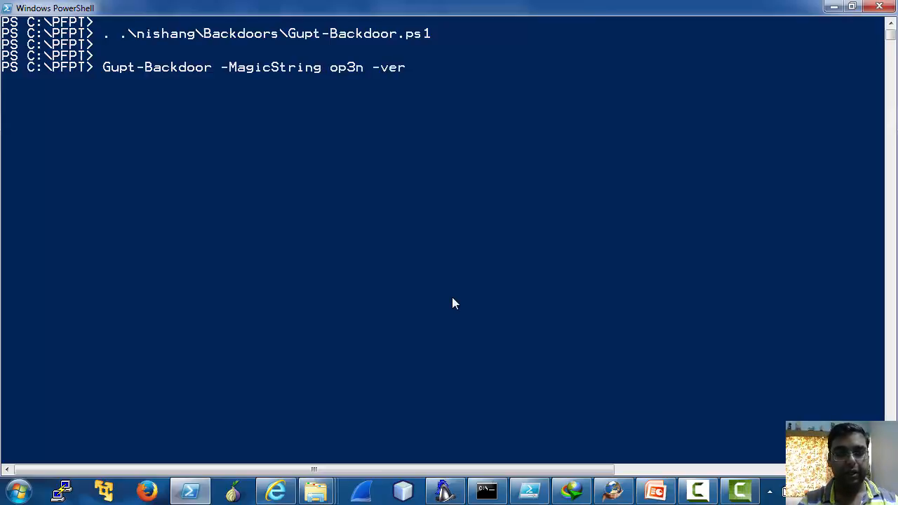
type("bose")
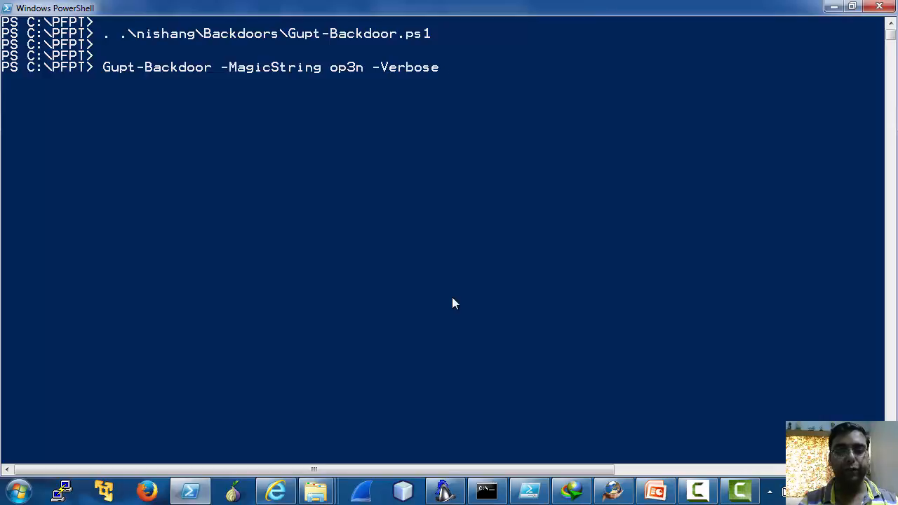
key("Return")
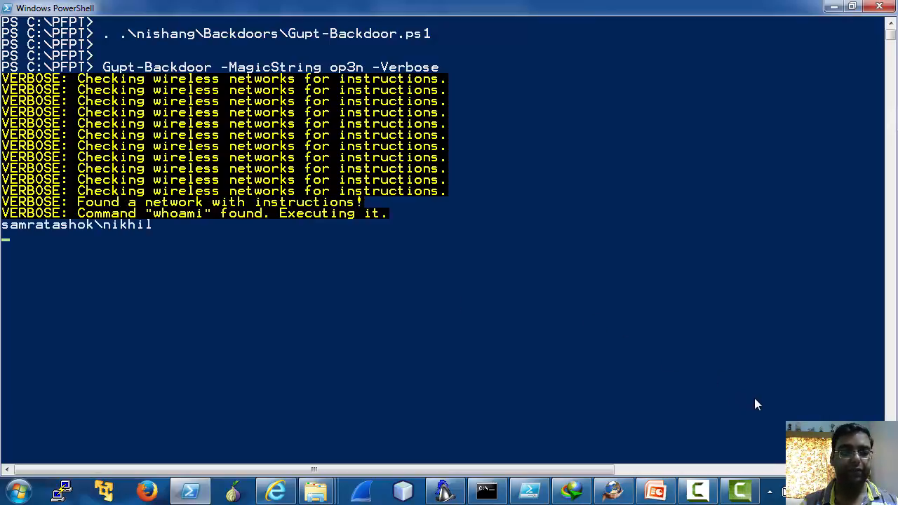
mouse_move(353, 213)
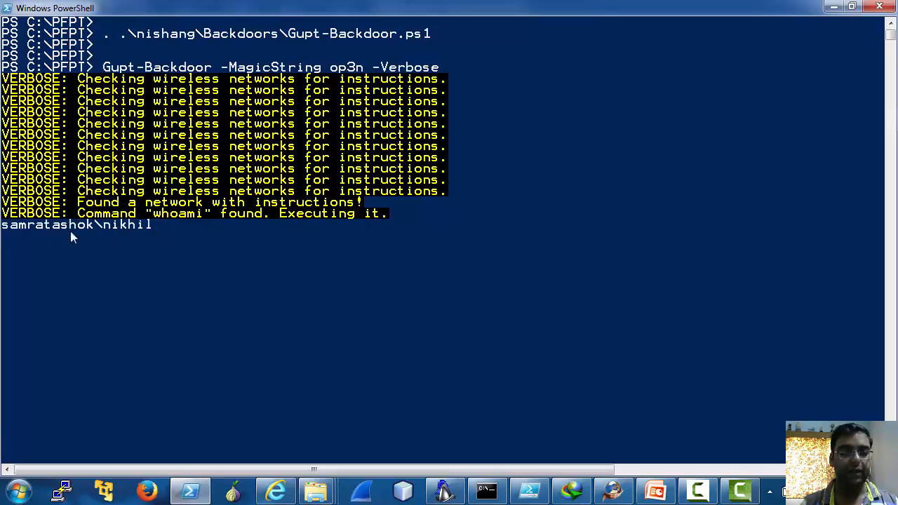
mouse_move(331, 255)
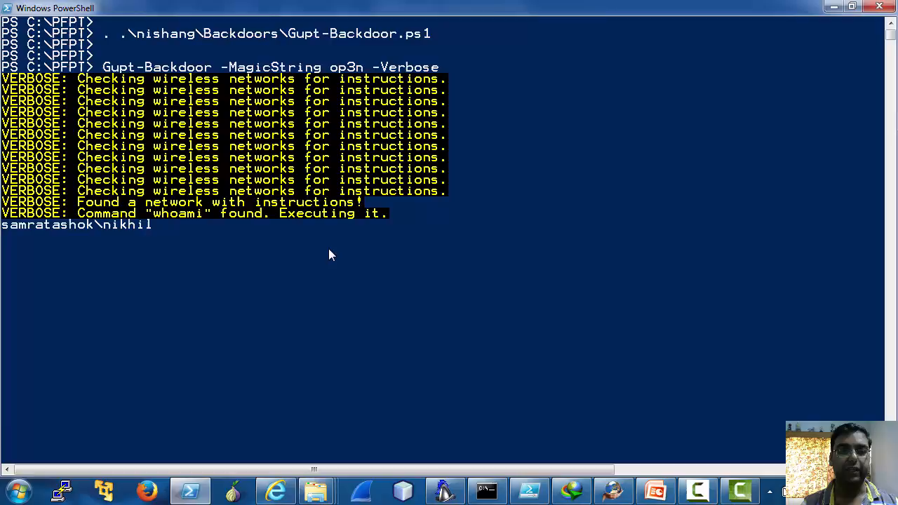